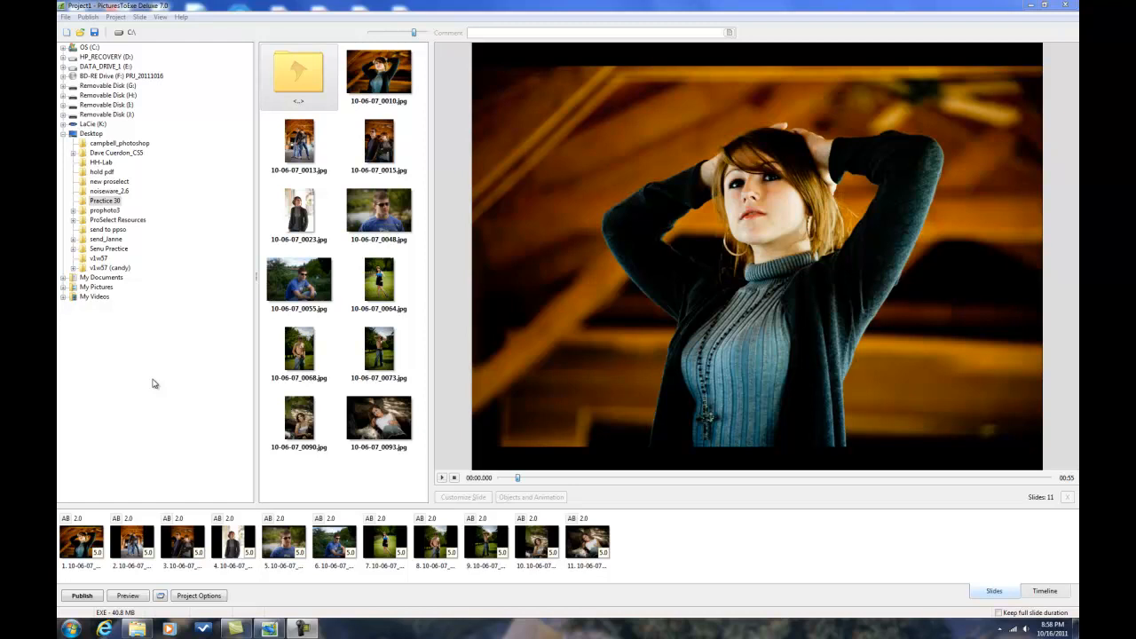
mouse_move(288, 396)
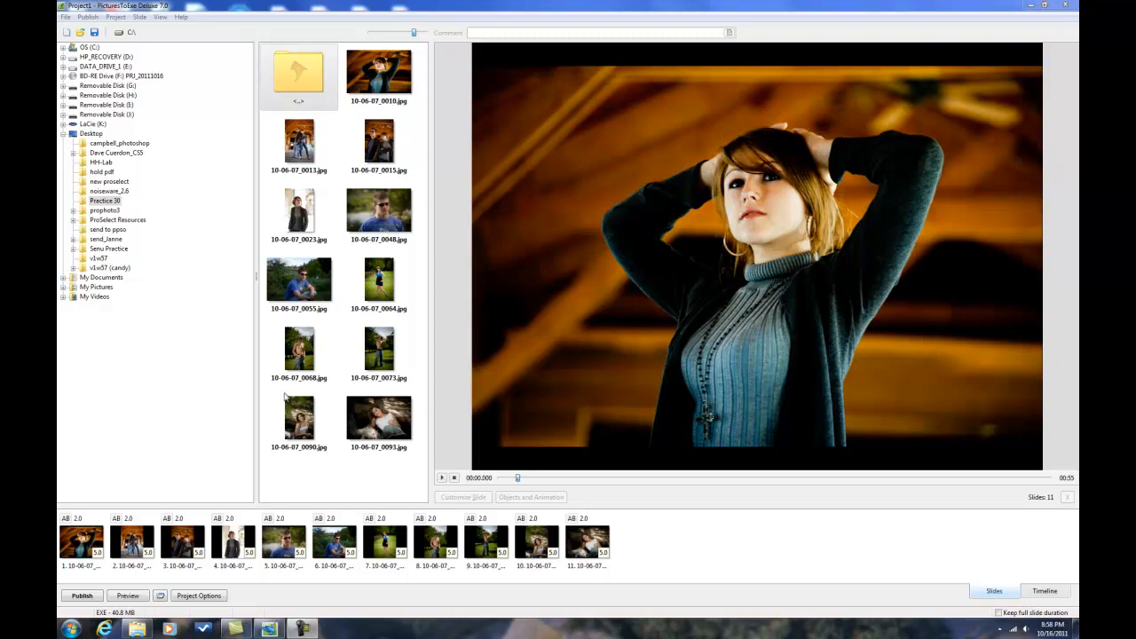
mouse_move(124, 567)
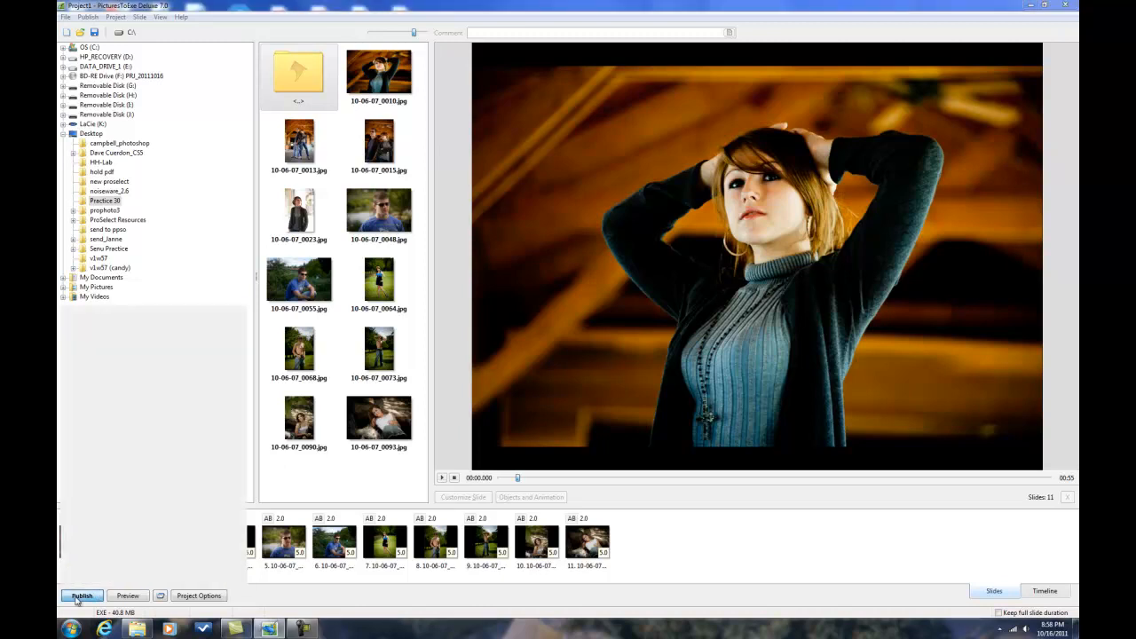
Step: Choose to publish the slideshow as an AVI video file with the HD-1080 preset
left_click(82, 596)
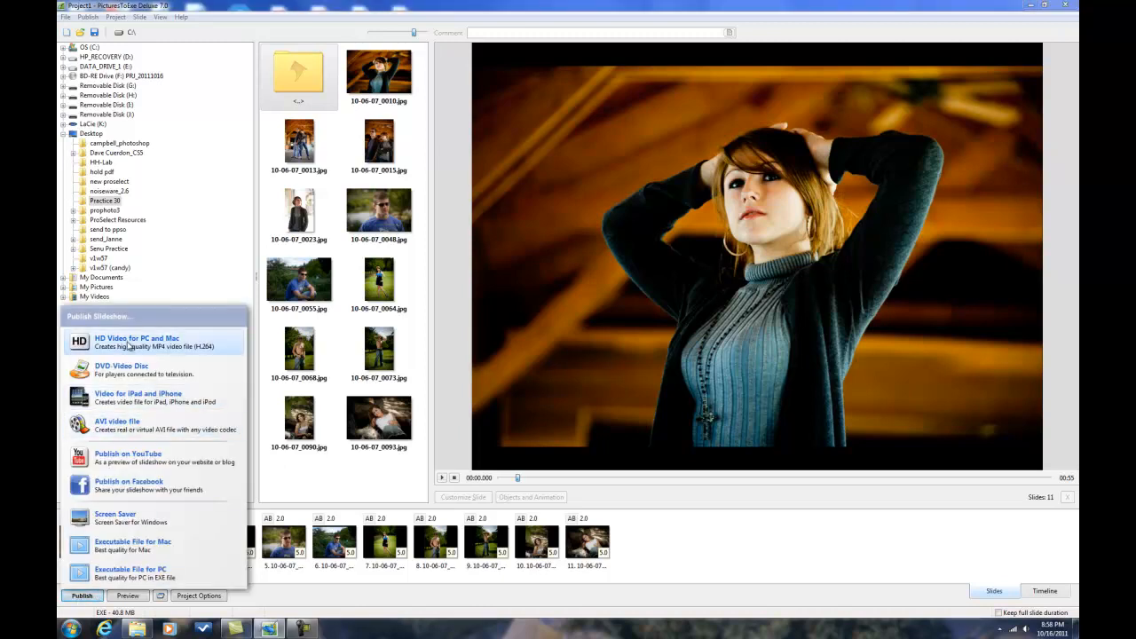
mouse_move(131, 576)
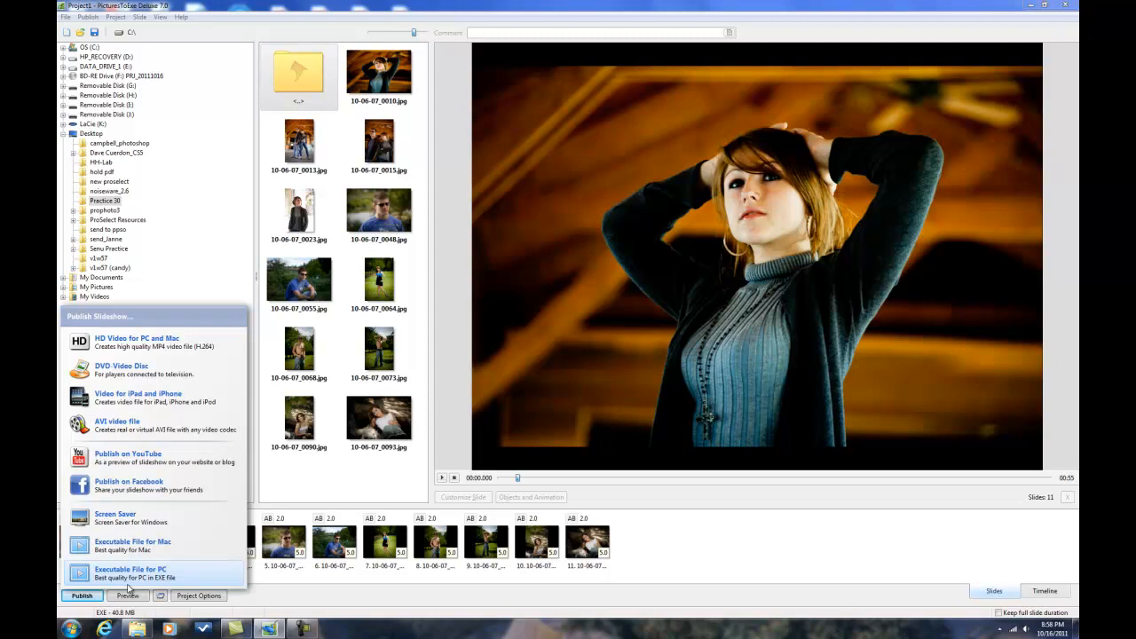
mouse_move(138, 547)
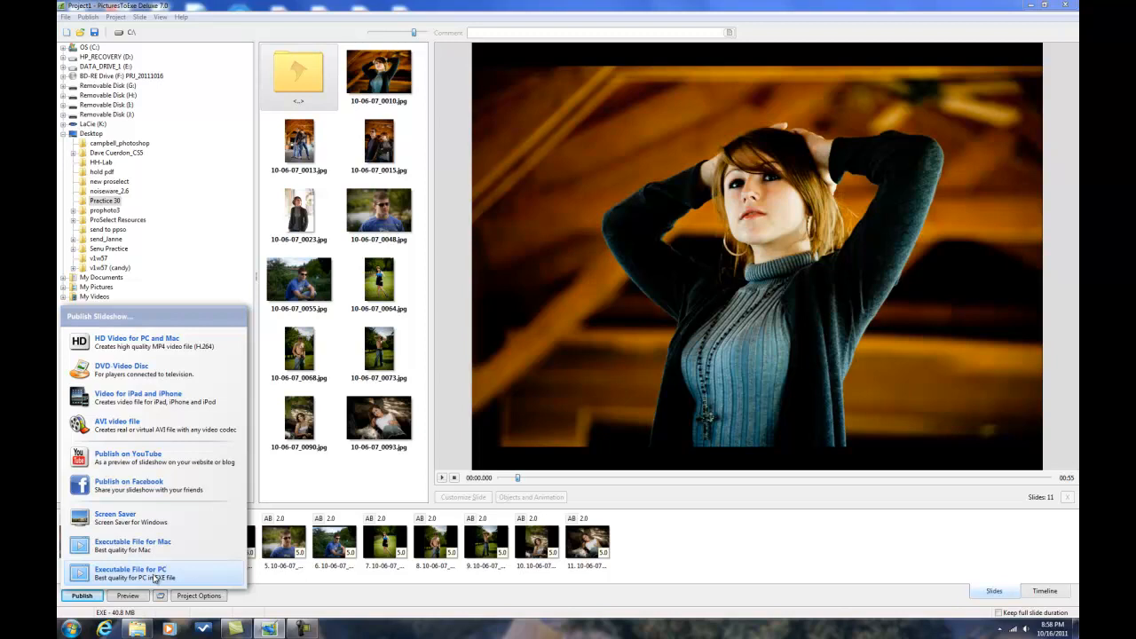
mouse_move(142, 546)
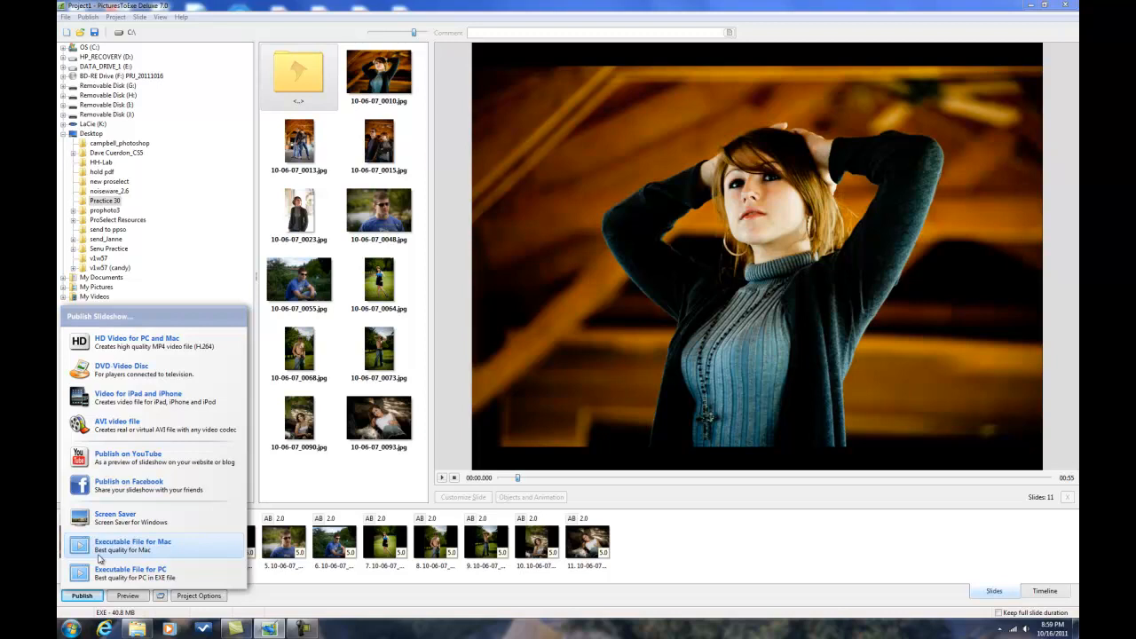
mouse_move(87, 564)
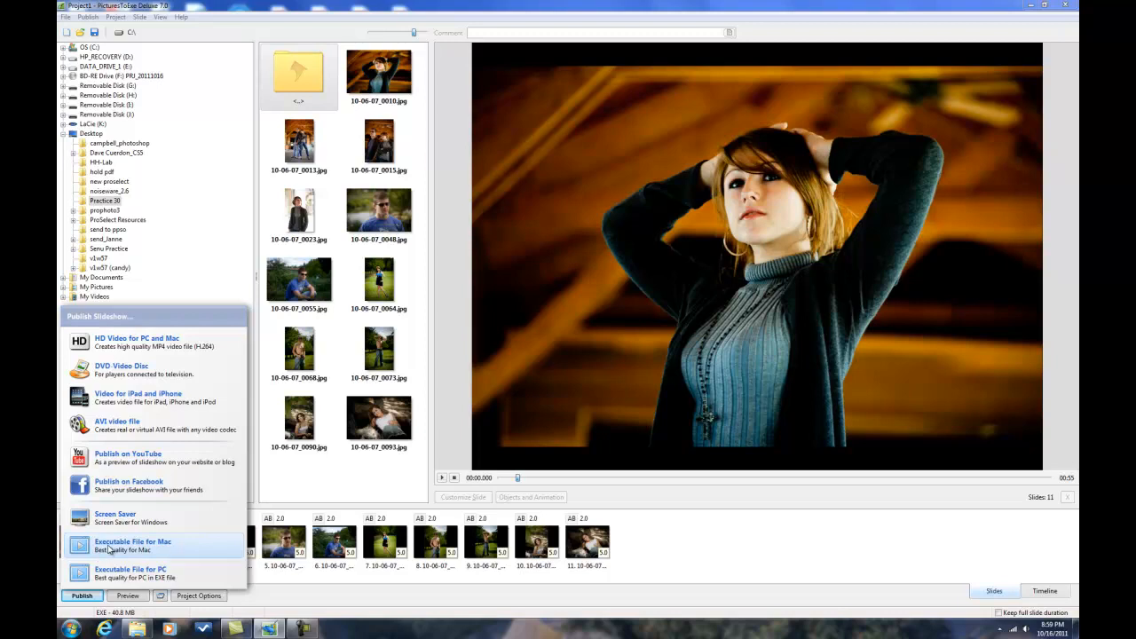
mouse_move(133, 520)
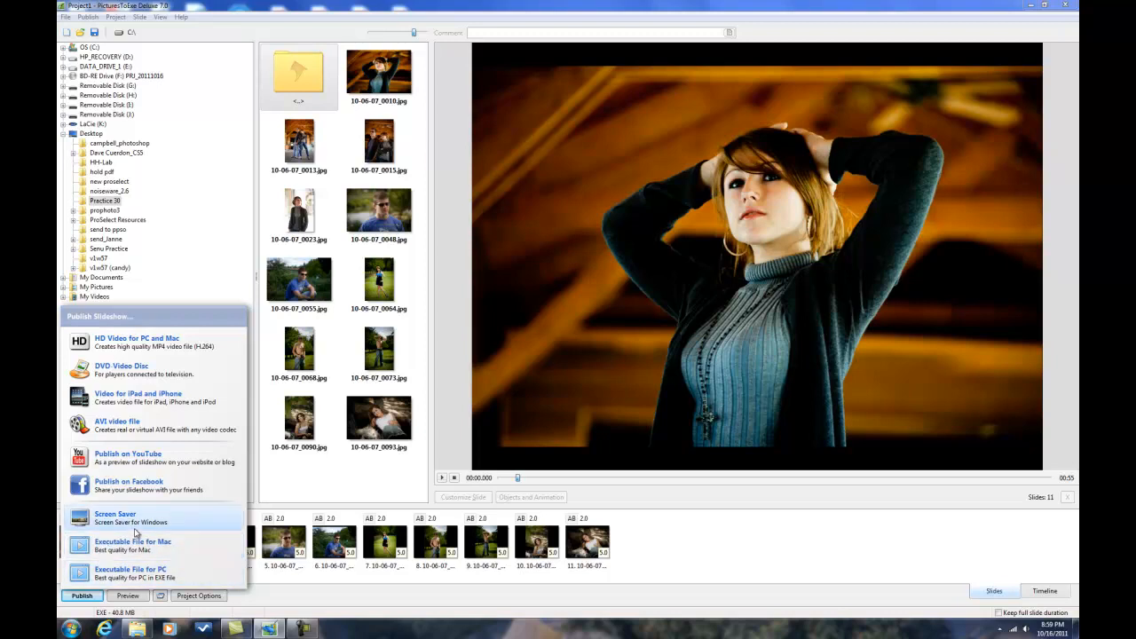
mouse_move(135, 543)
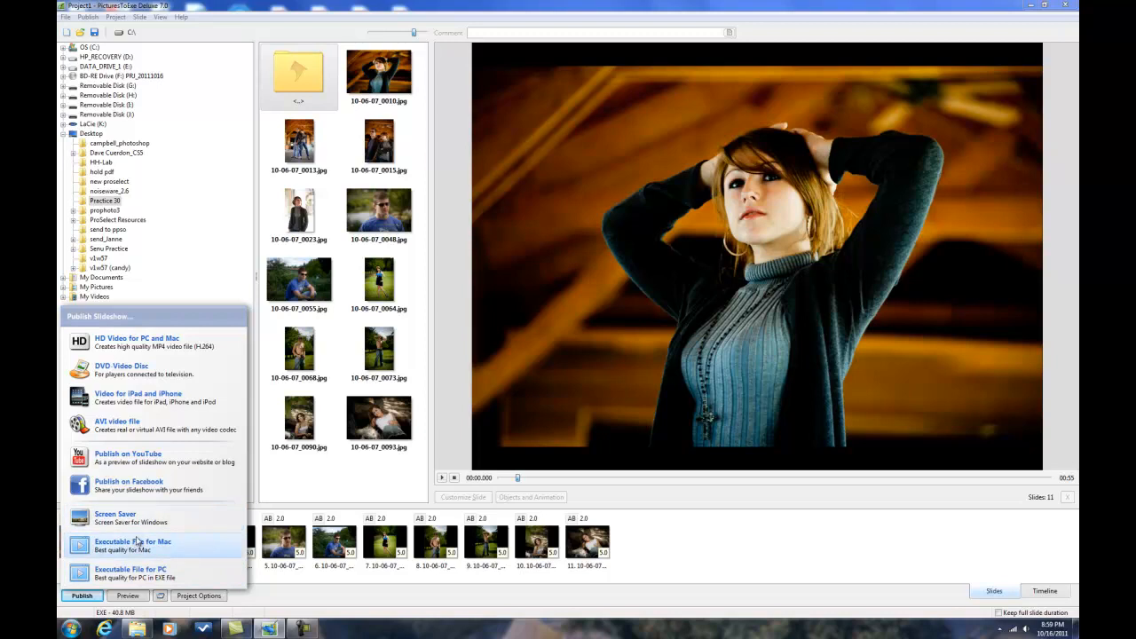
mouse_move(147, 416)
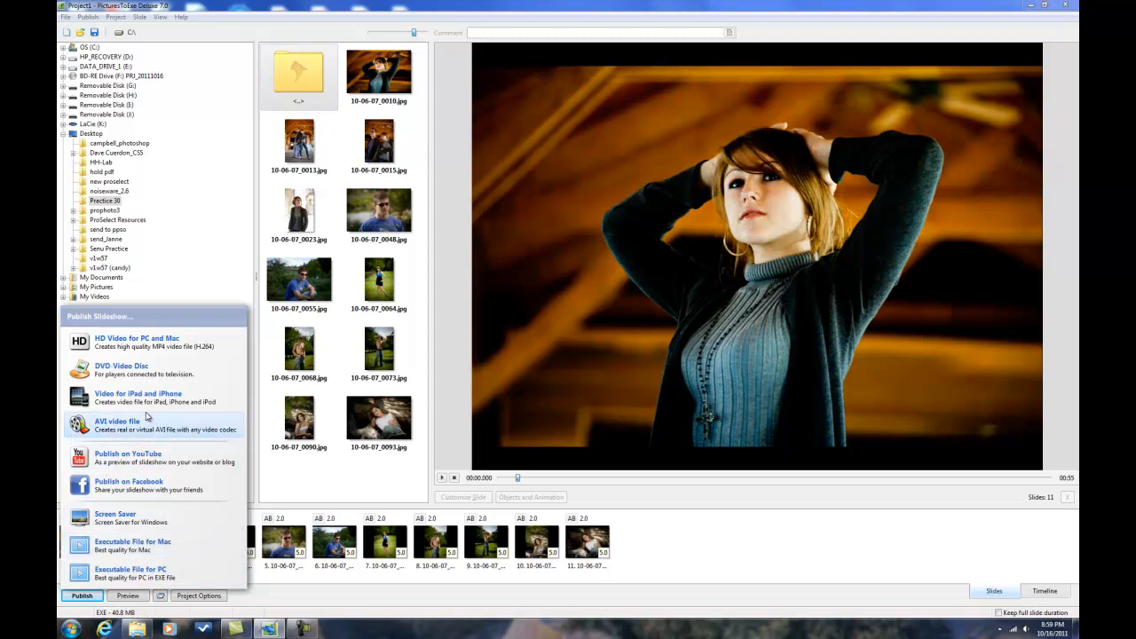
mouse_move(121, 368)
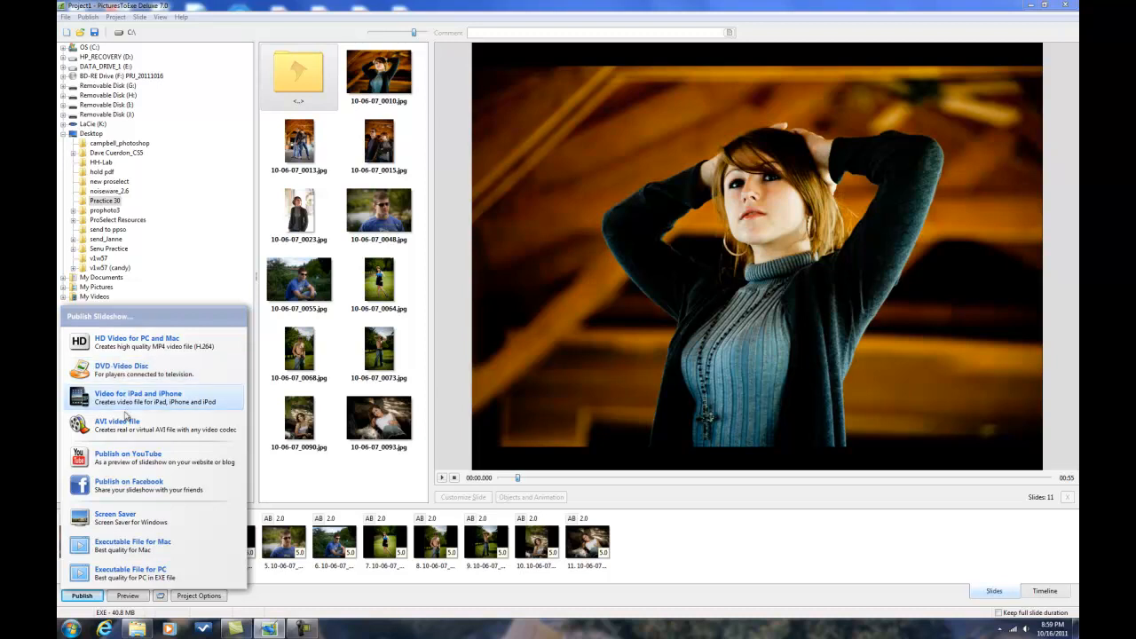
mouse_move(124, 426)
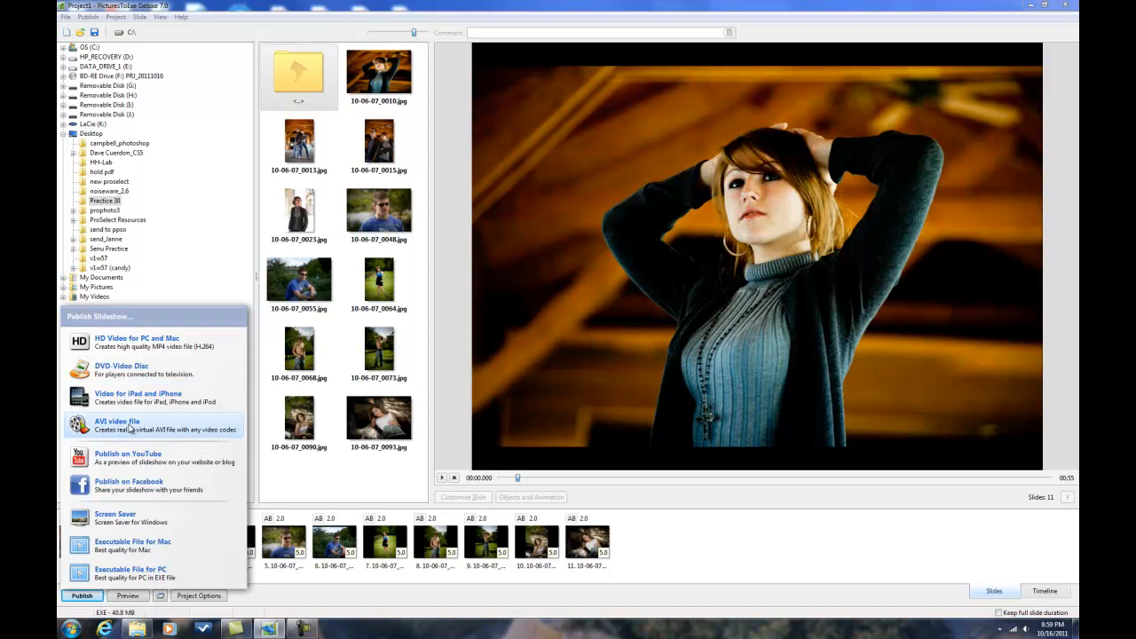
mouse_move(114, 426)
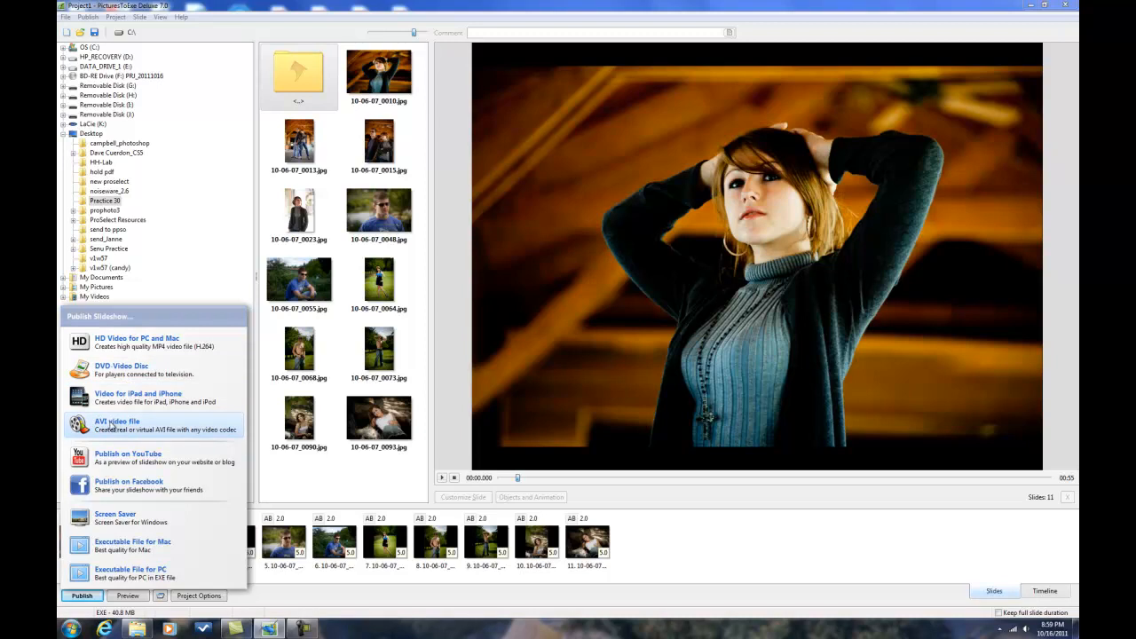
left_click(117, 423)
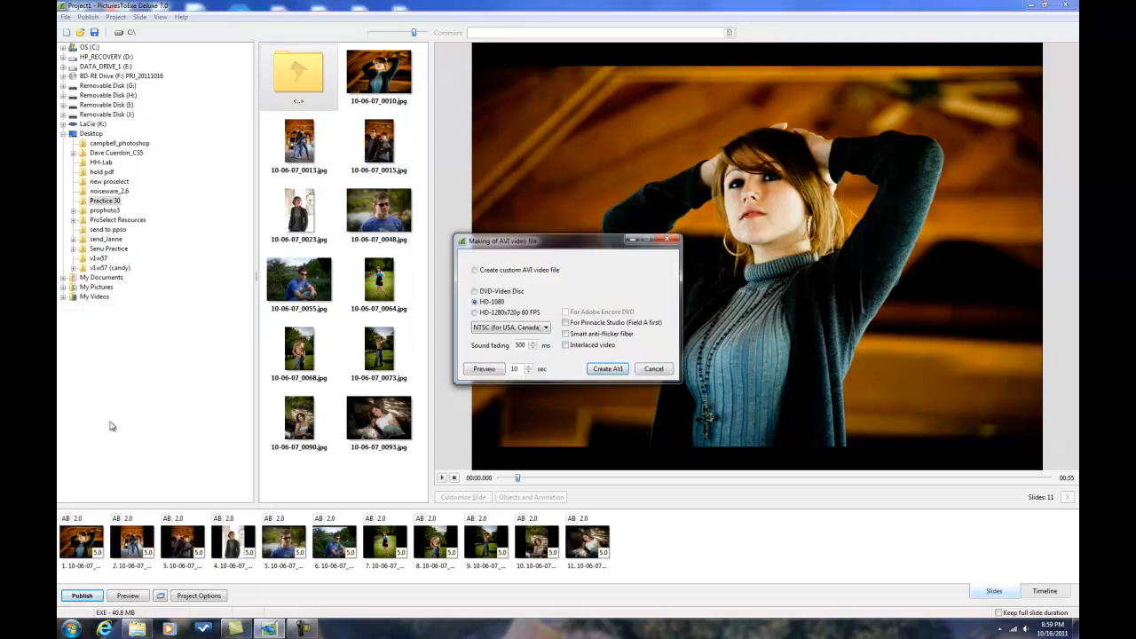
left_click(475, 301)
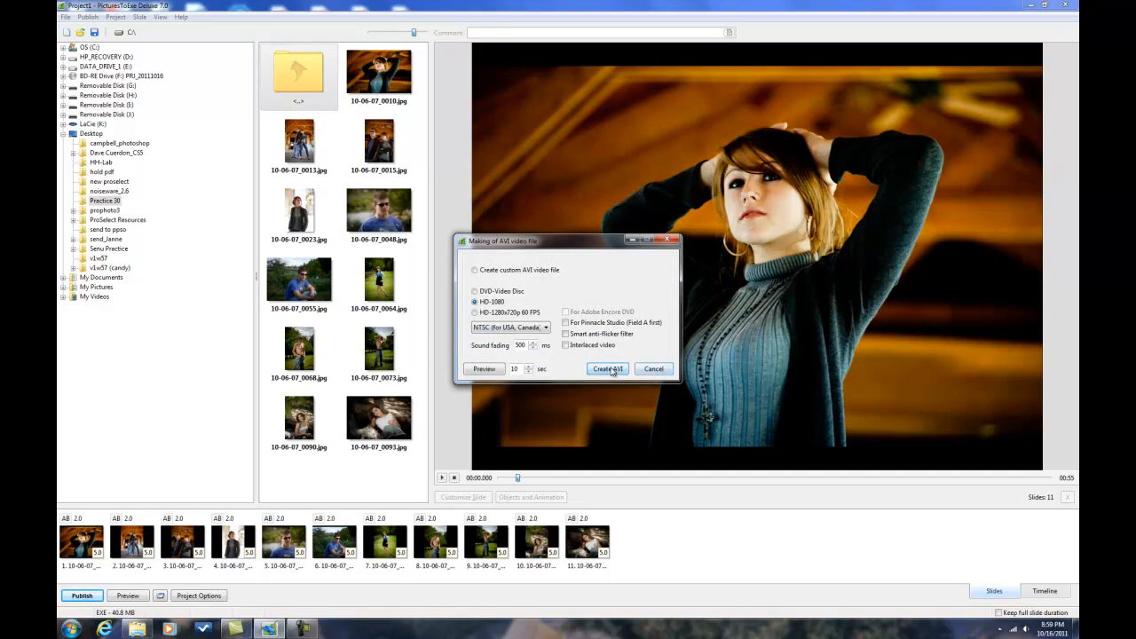
Step: Create the AVI and save it to the Desktop under the name 'LD'
left_click(607, 367)
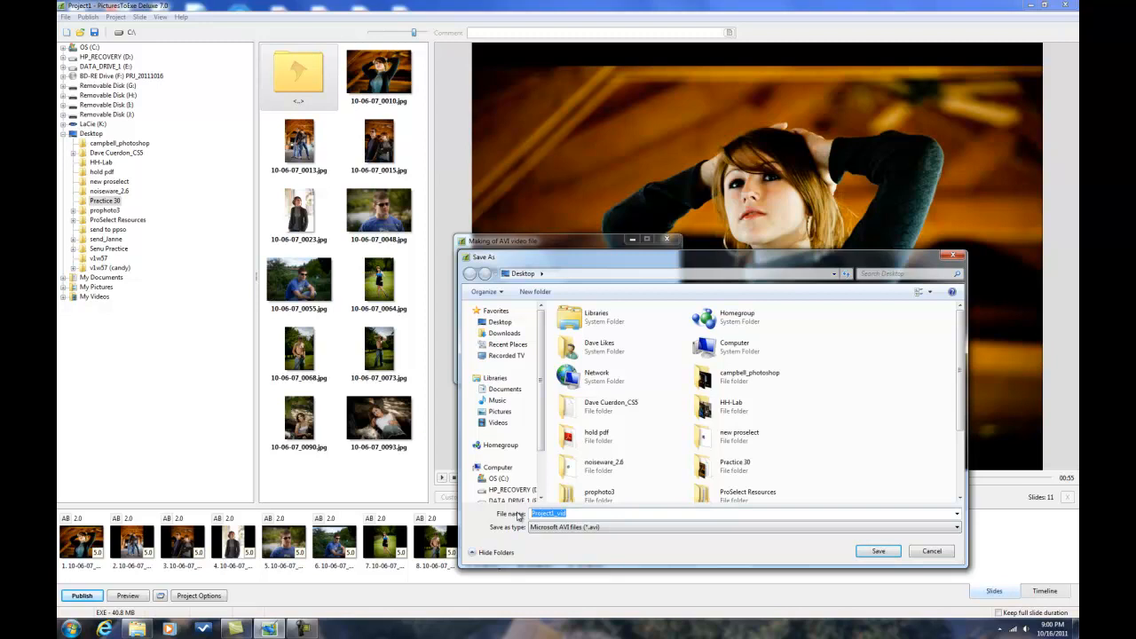
type("LDLs")
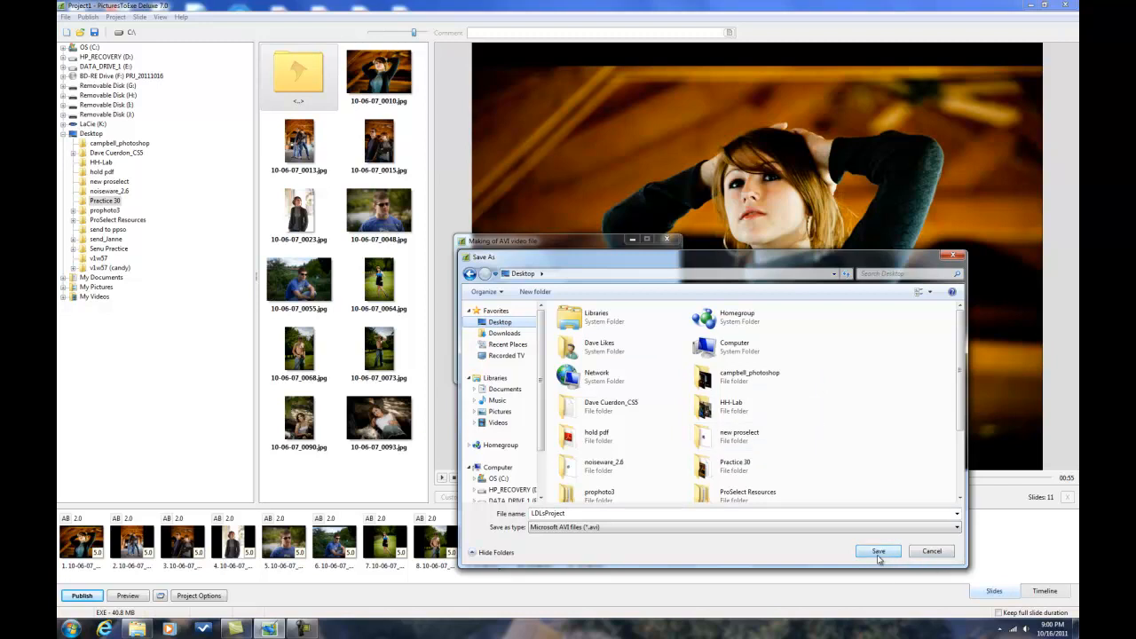
left_click(877, 550)
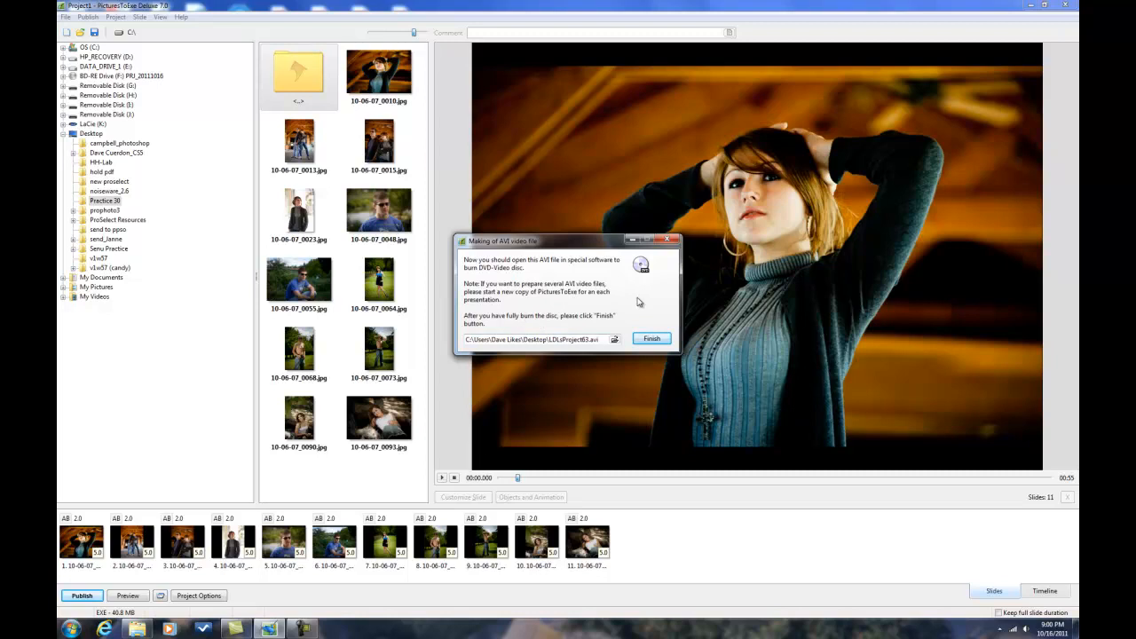
mouse_move(523, 270)
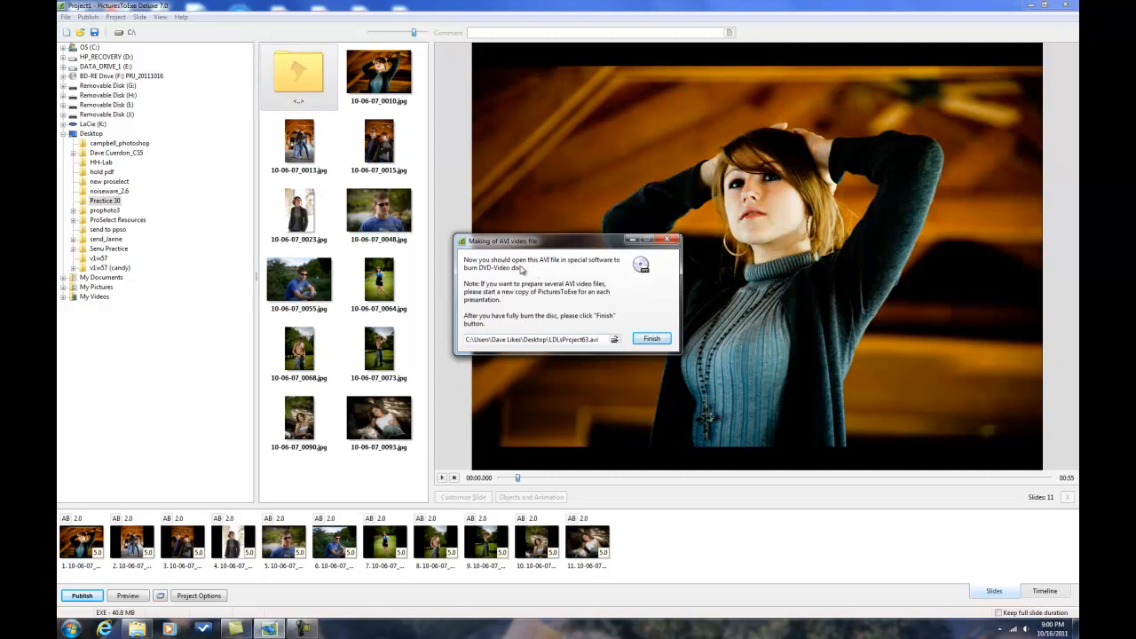
mouse_move(543, 268)
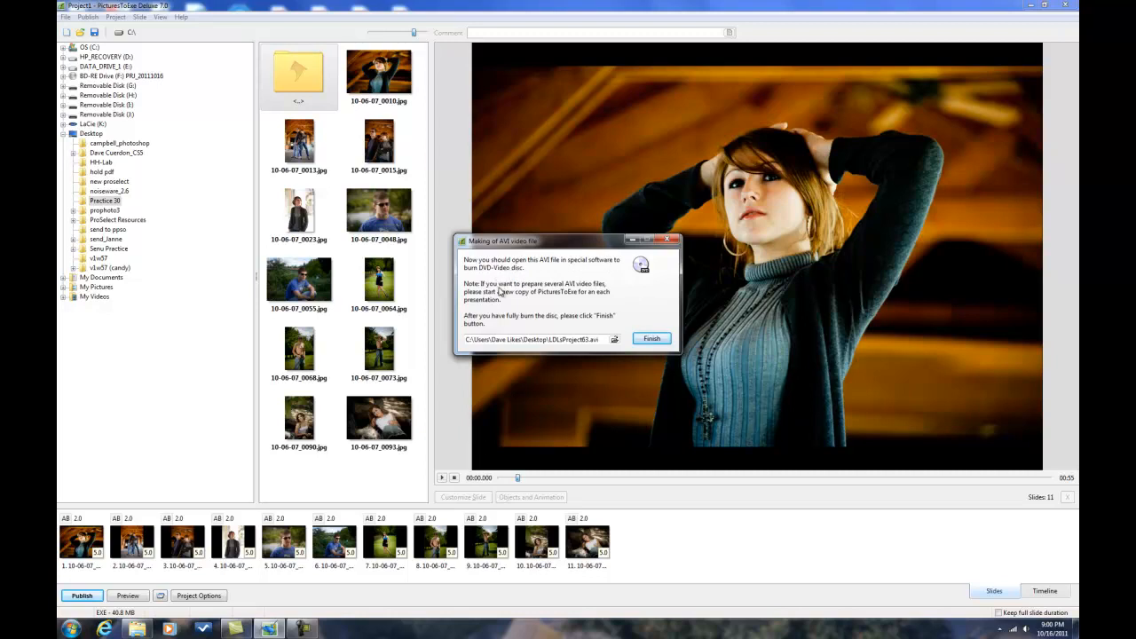
mouse_move(582, 293)
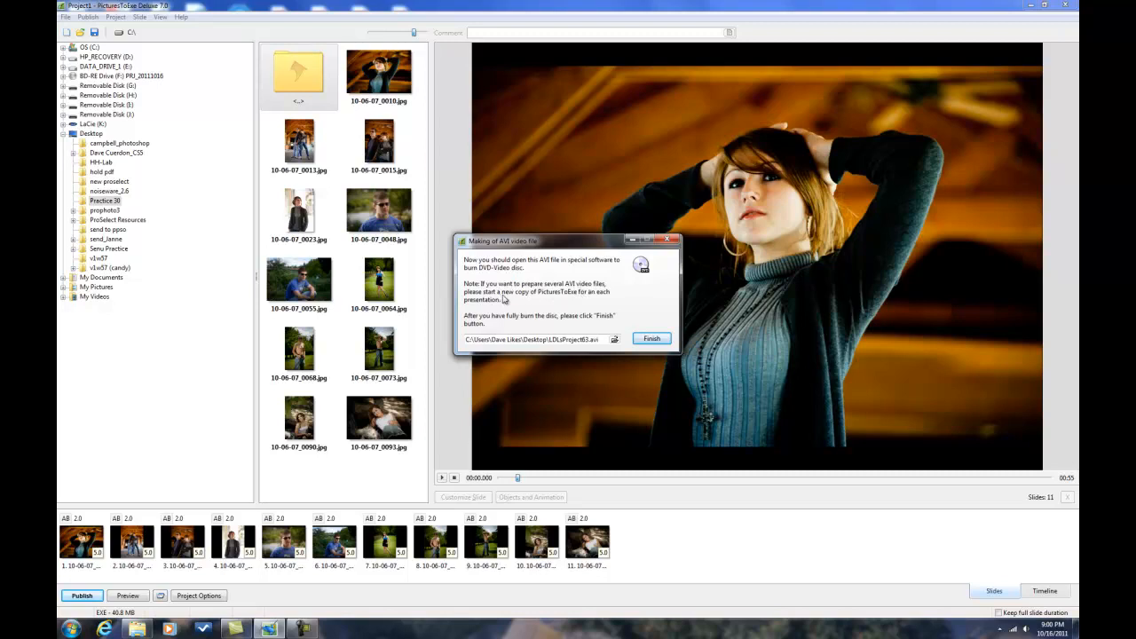
mouse_move(582, 304)
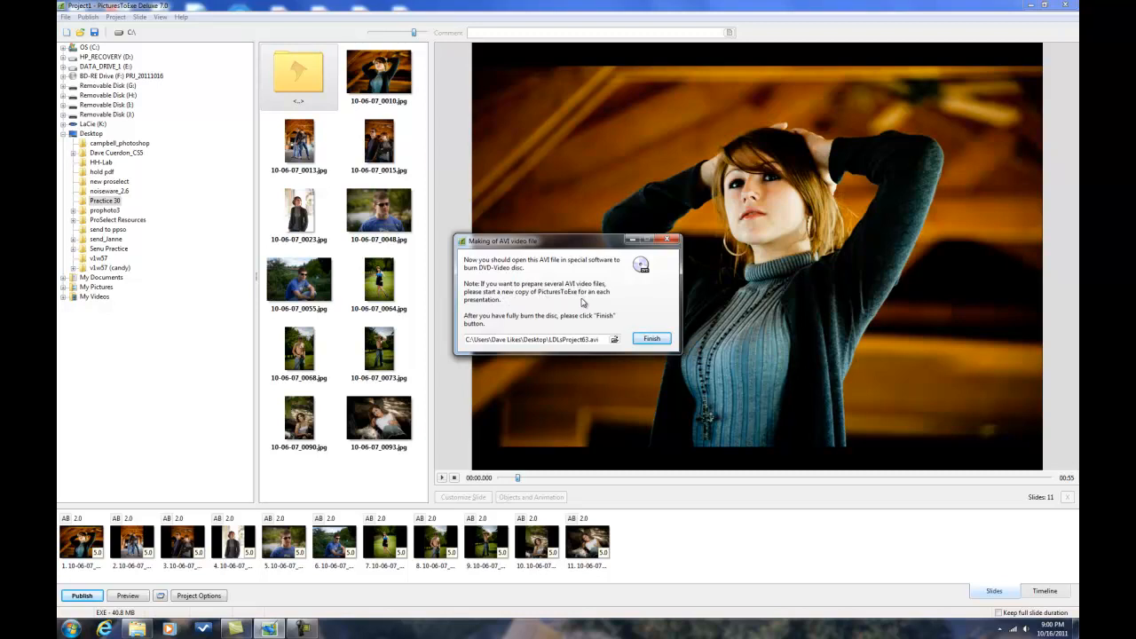
mouse_move(515, 320)
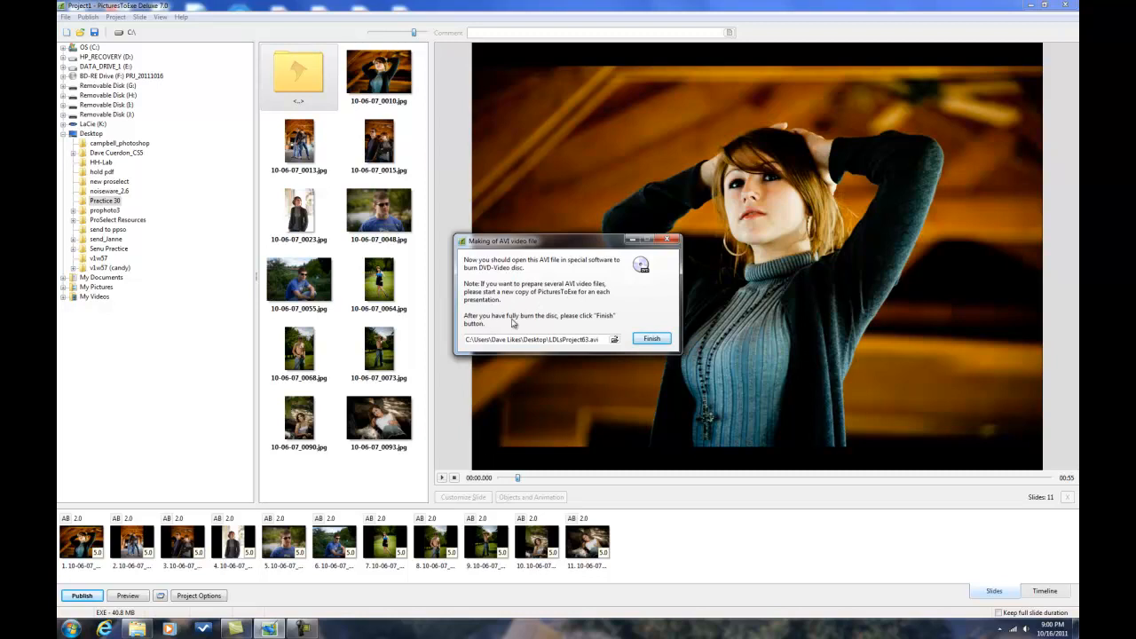
mouse_move(554, 325)
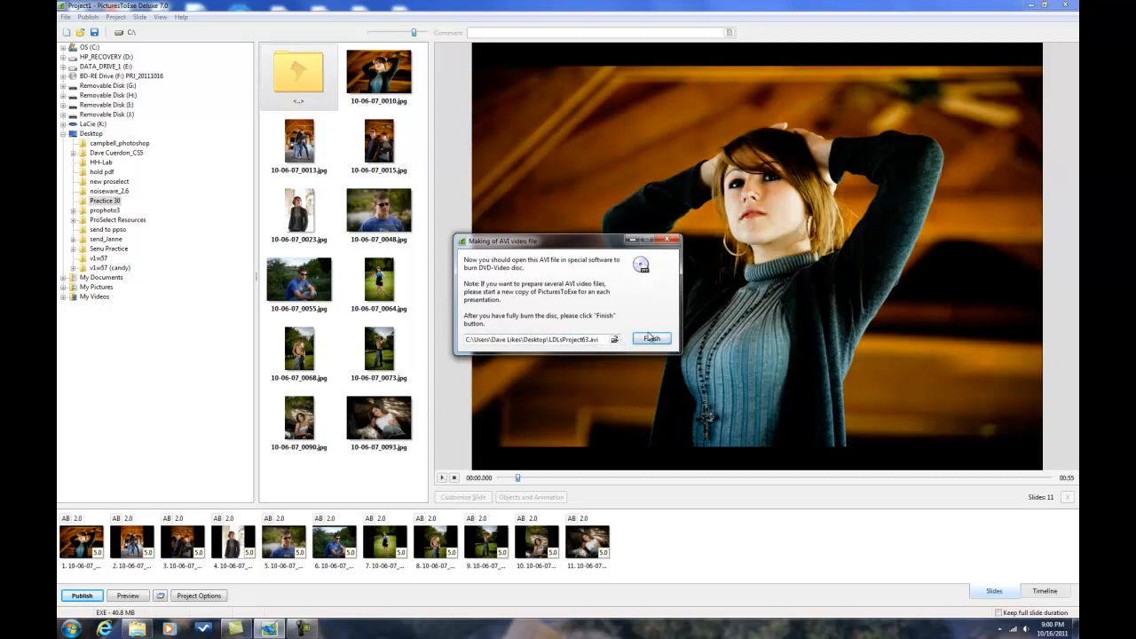
Step: Follow the file path link in the completion notice to the Desktop folder
left_click(625, 337)
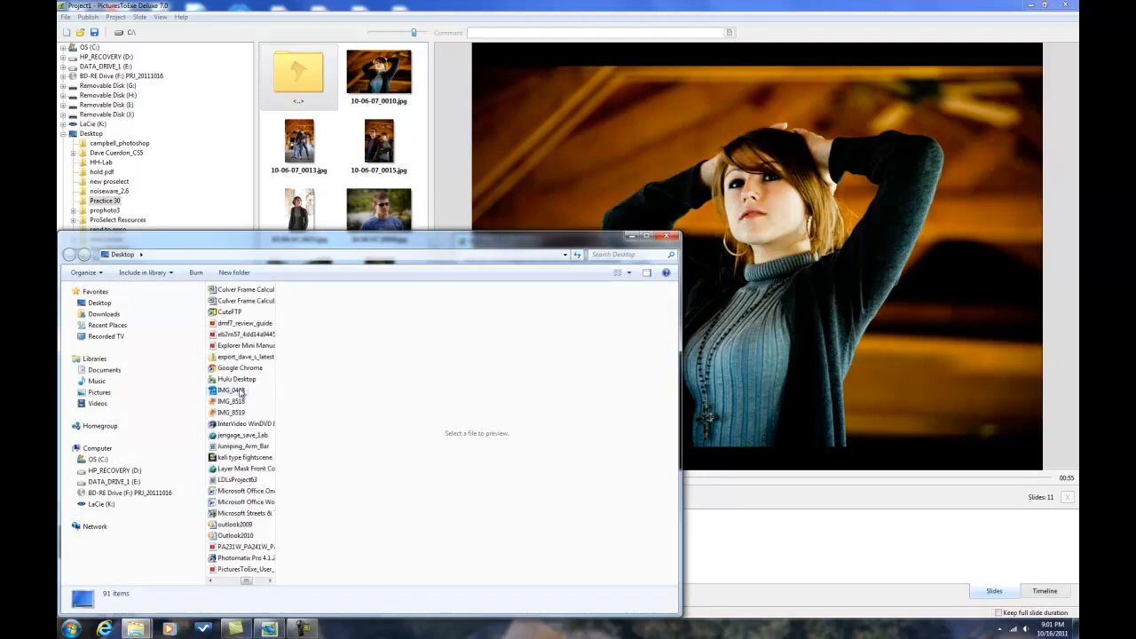
Step: Select the exported slideshow AVI file in the Desktop folder
left_click(238, 480)
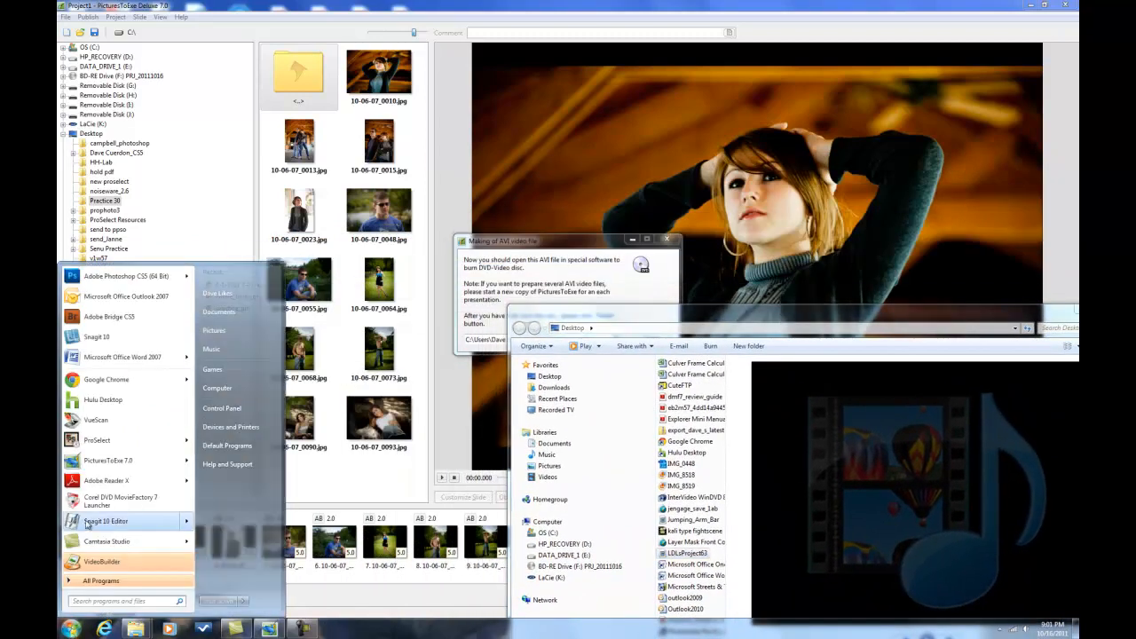
mouse_move(121, 501)
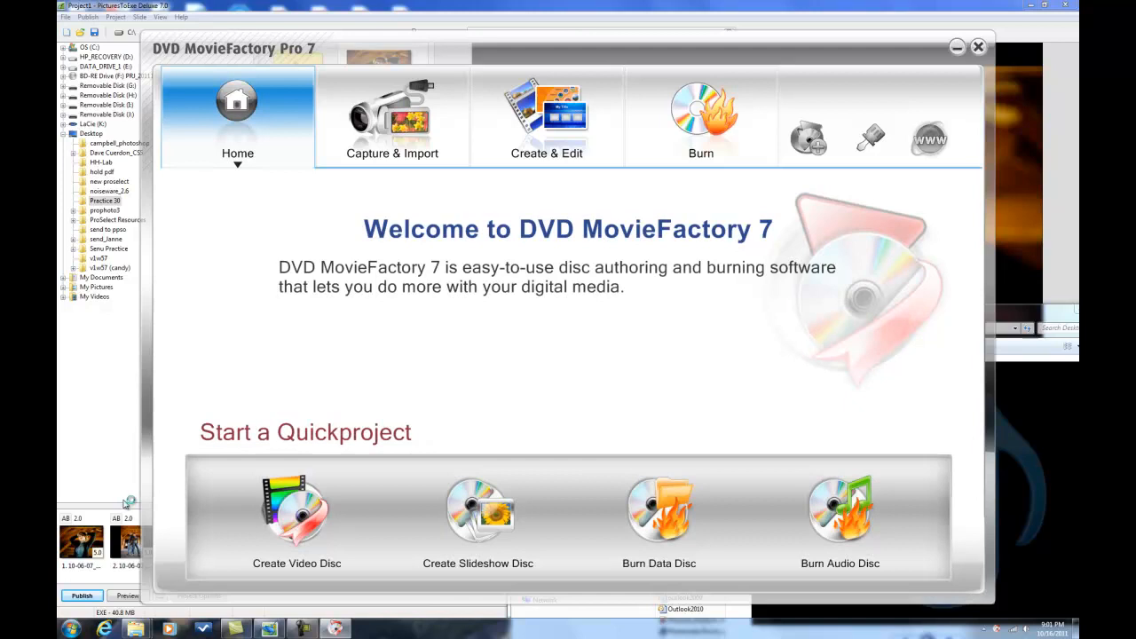
mouse_move(429, 458)
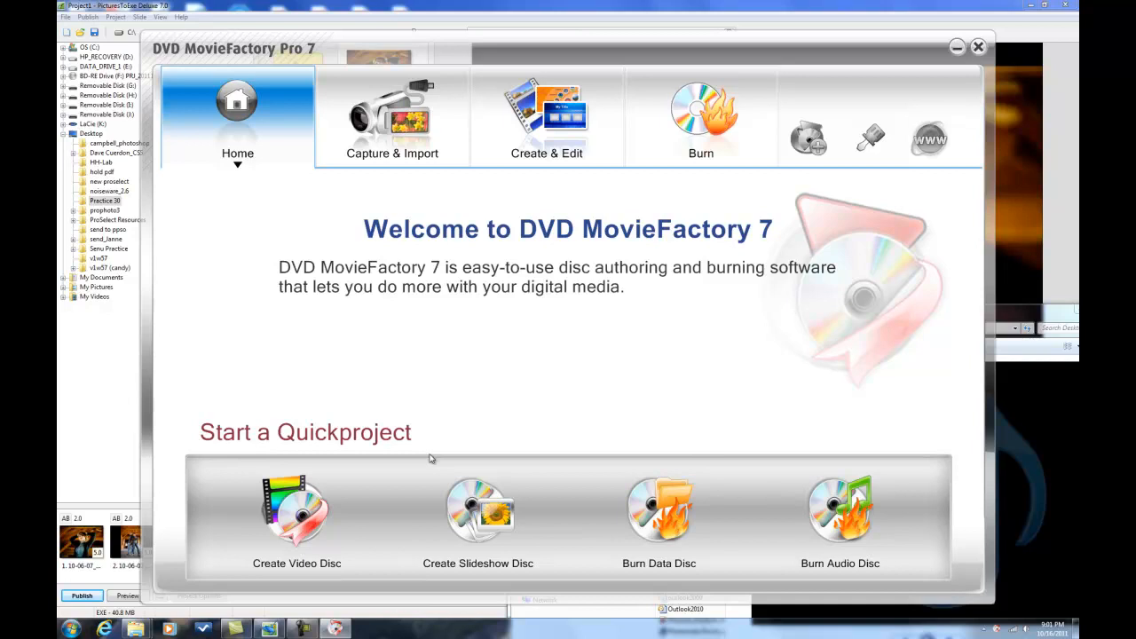
mouse_move(326, 522)
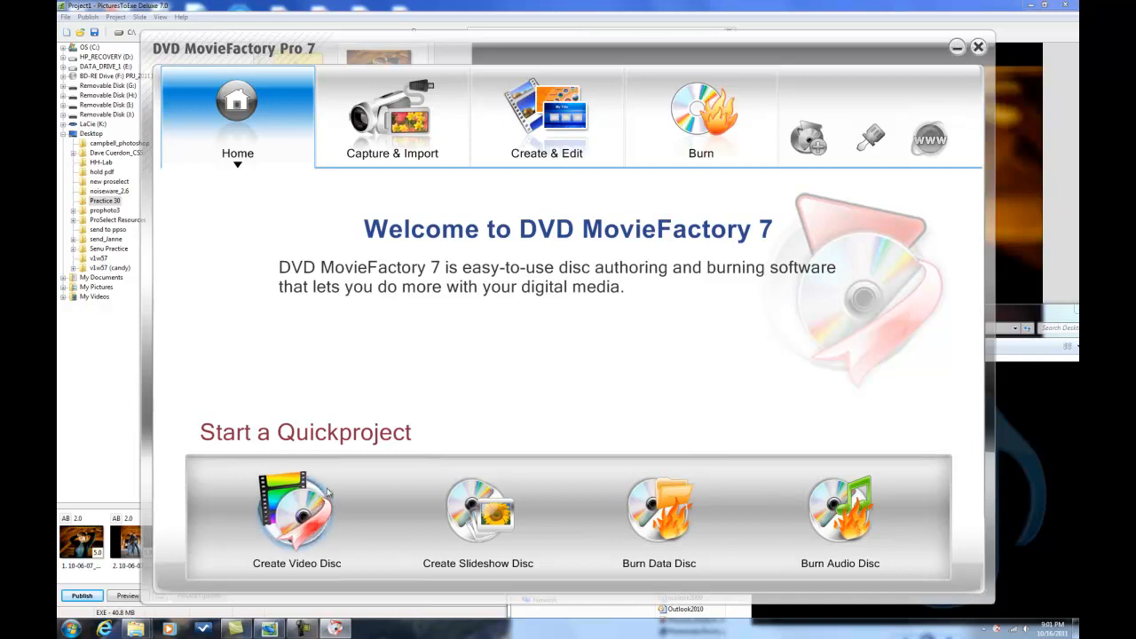
Step: Start a new video disc project and confirm DVD-Video as the format
left_click(296, 515)
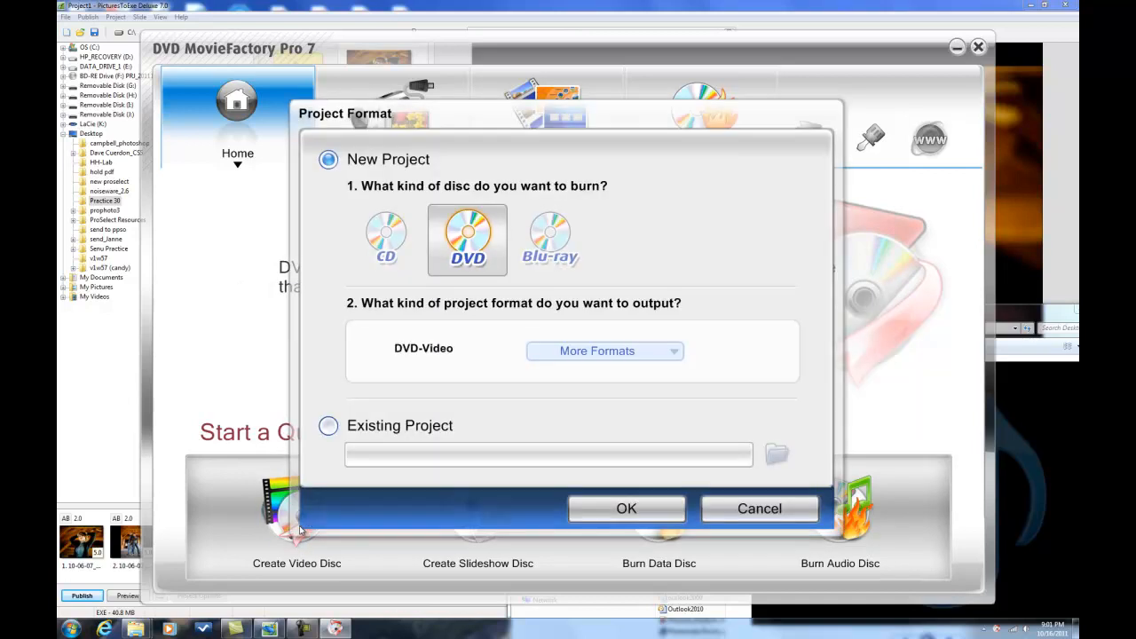
mouse_move(627, 508)
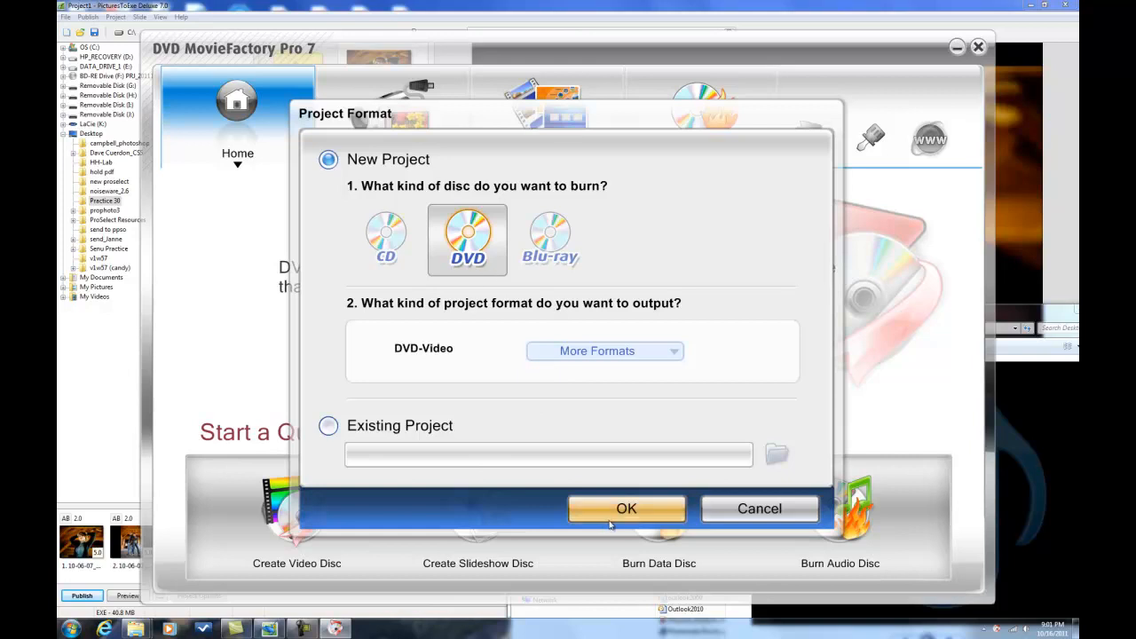
left_click(625, 508)
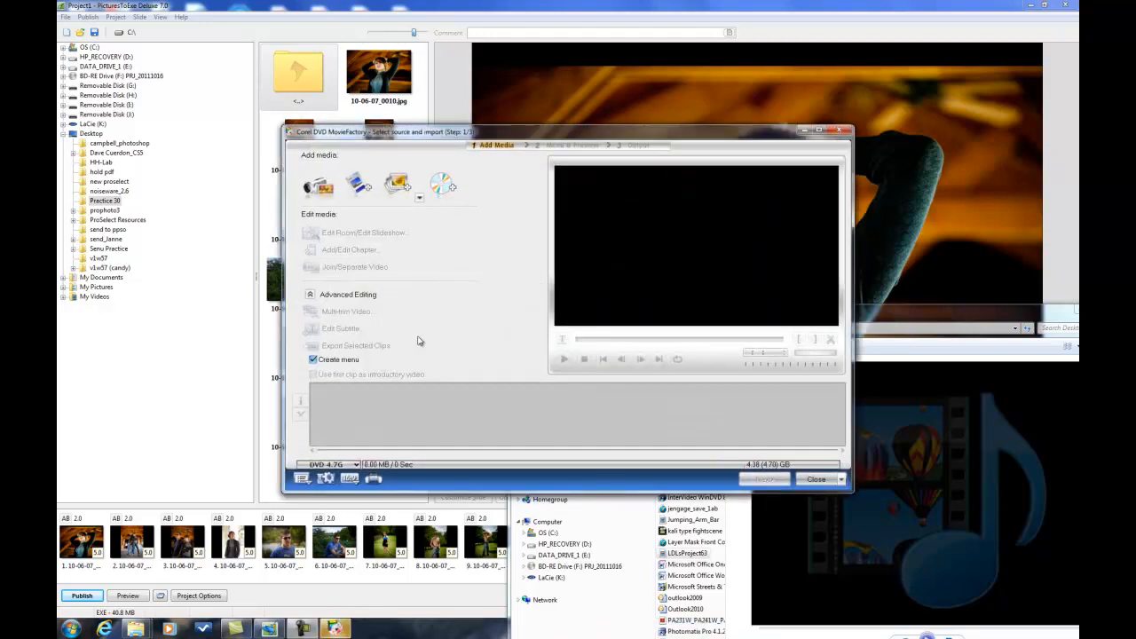
Step: Add the AVI from Explorer to the clip list and preview it playing, then pause
left_click_drag(380, 132, 337, 41)
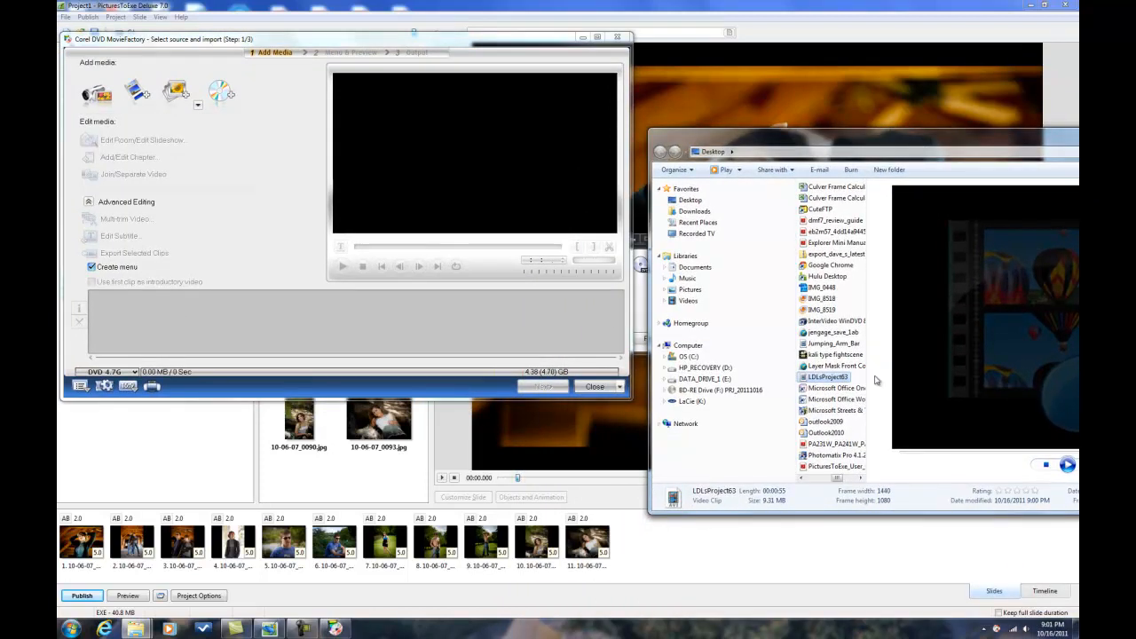
mouse_move(827, 376)
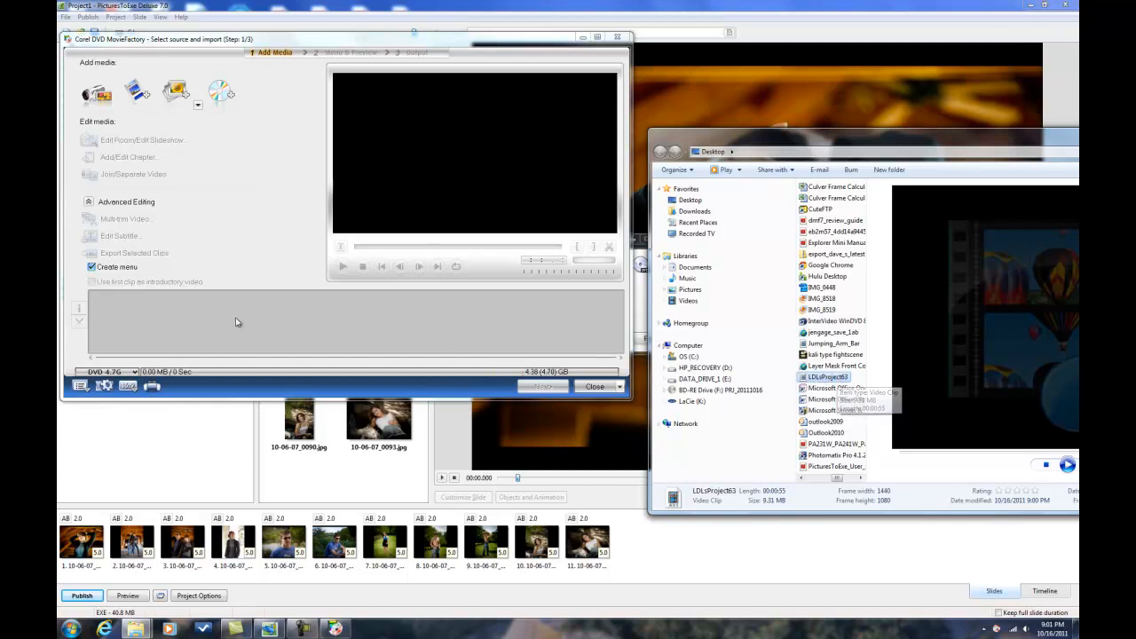
mouse_move(184, 328)
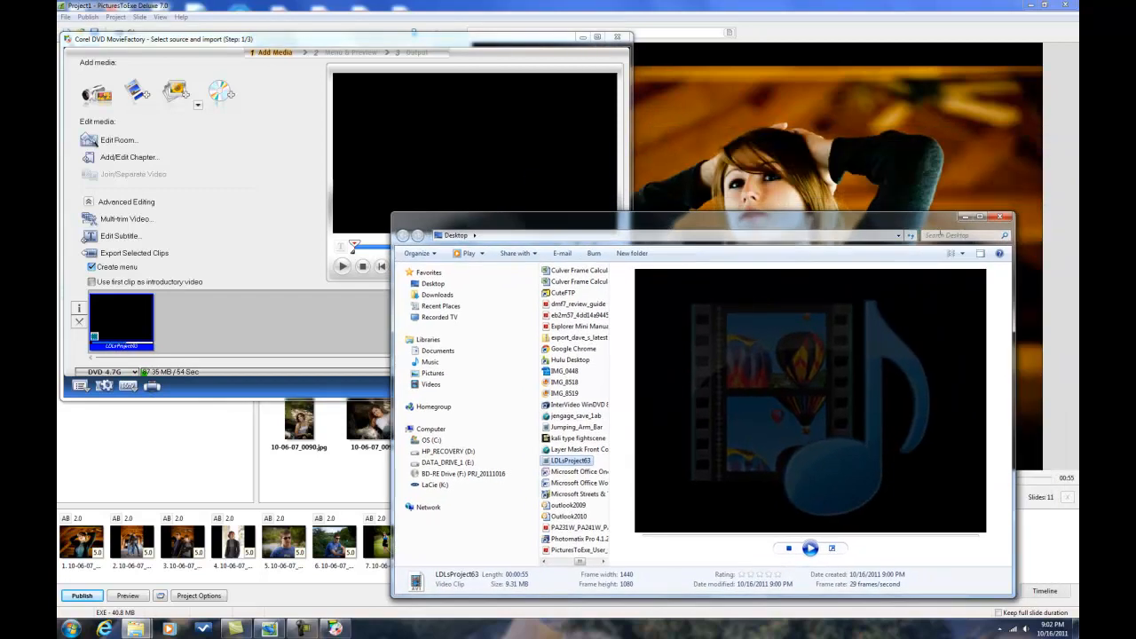
left_click(1003, 217)
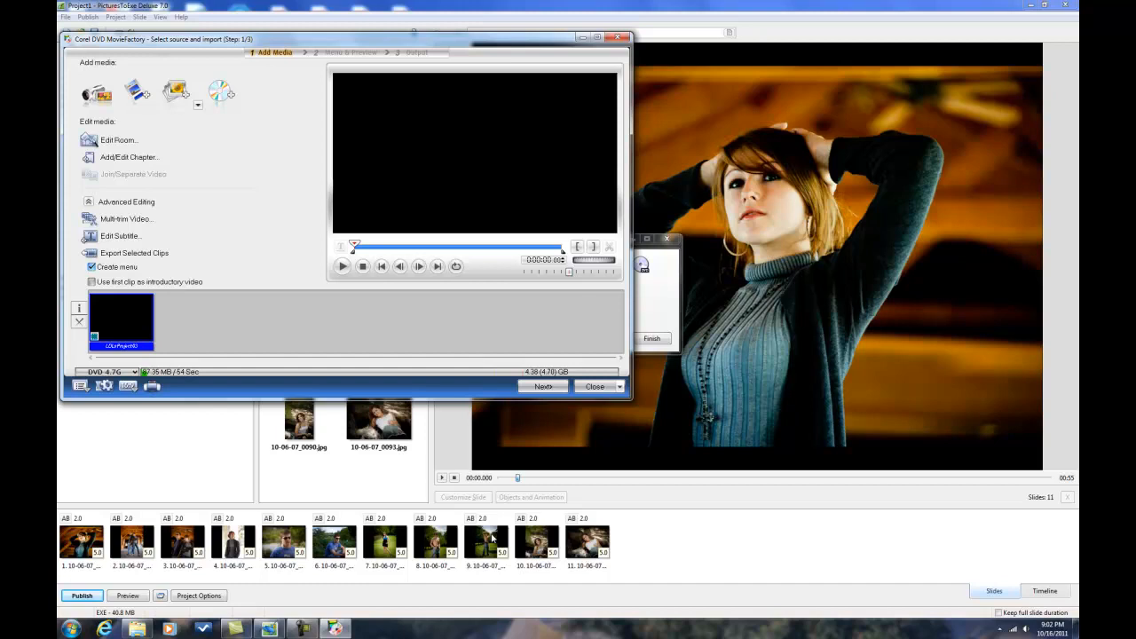
mouse_move(341, 267)
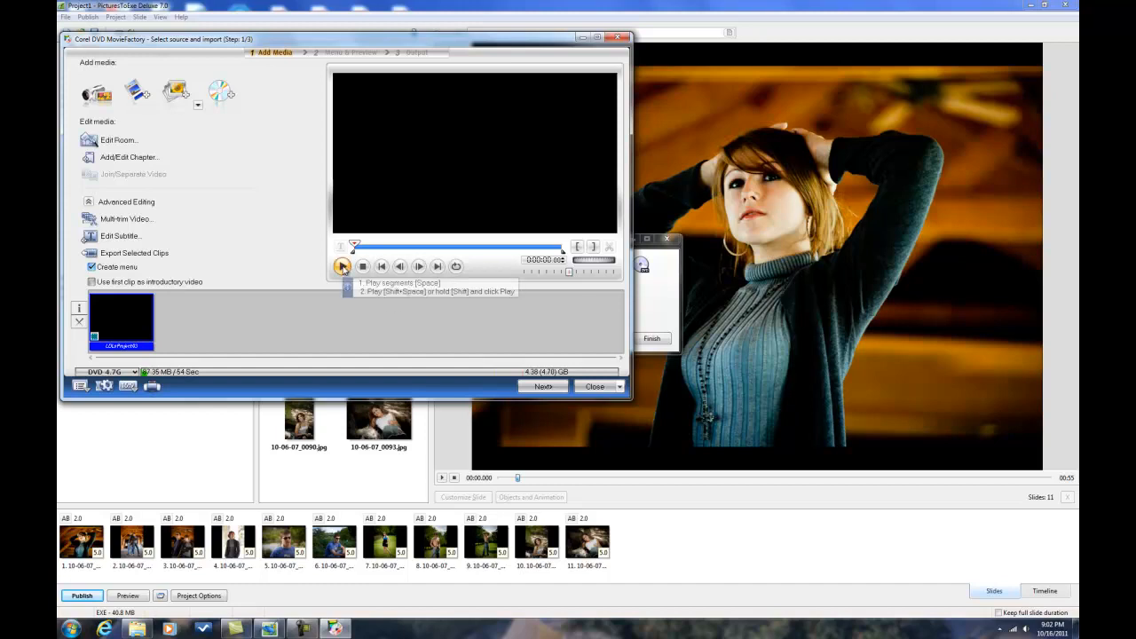
left_click(345, 266)
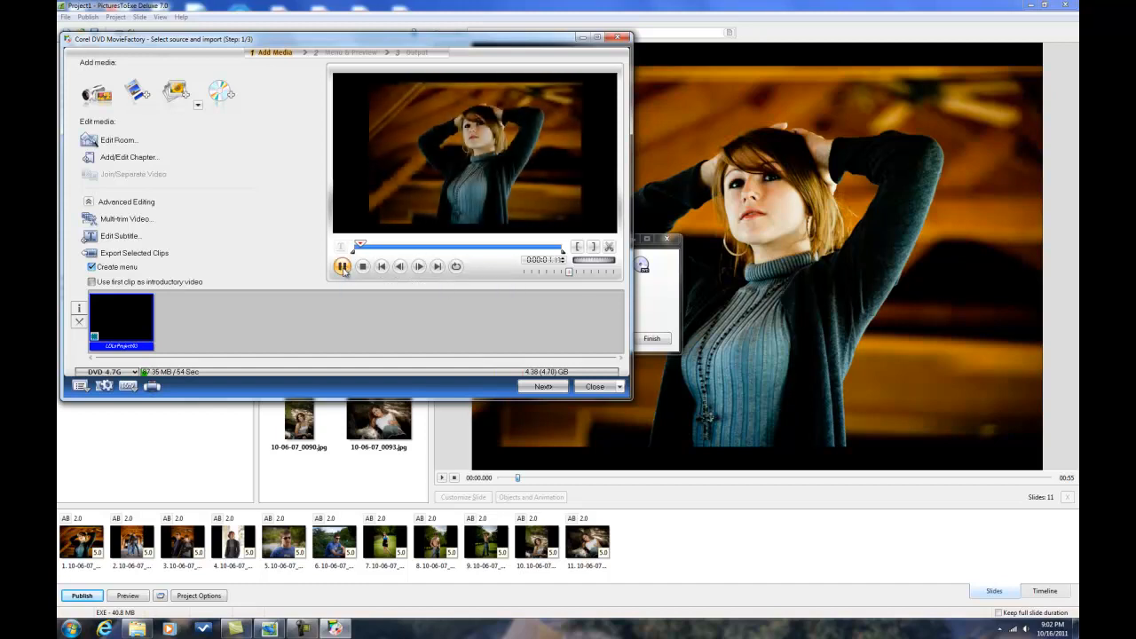
left_click(342, 267)
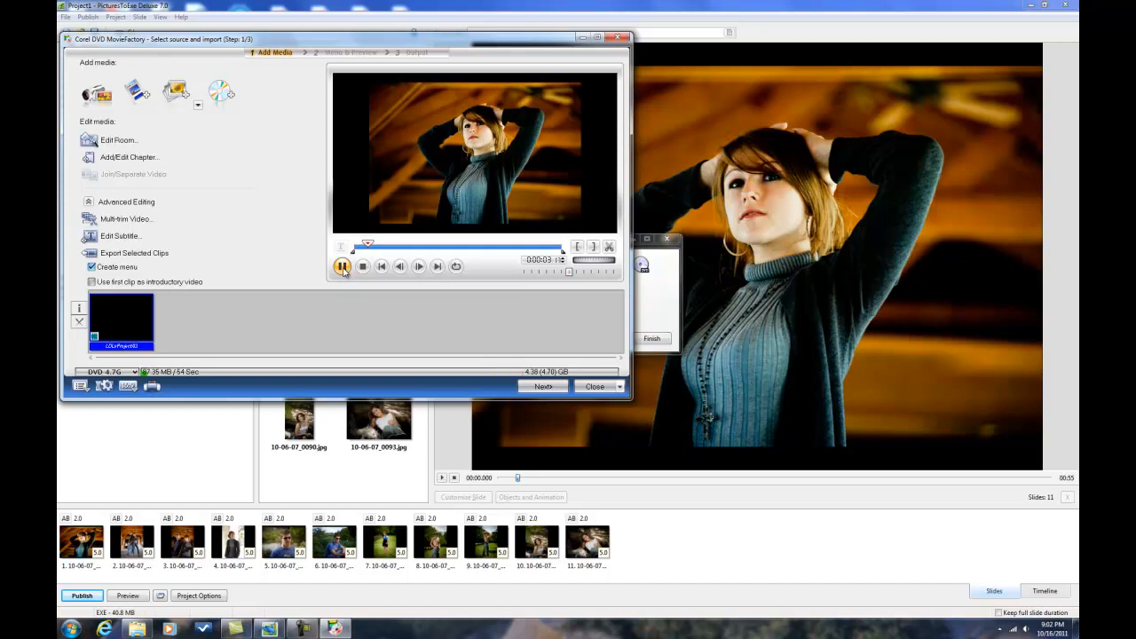
left_click(341, 267)
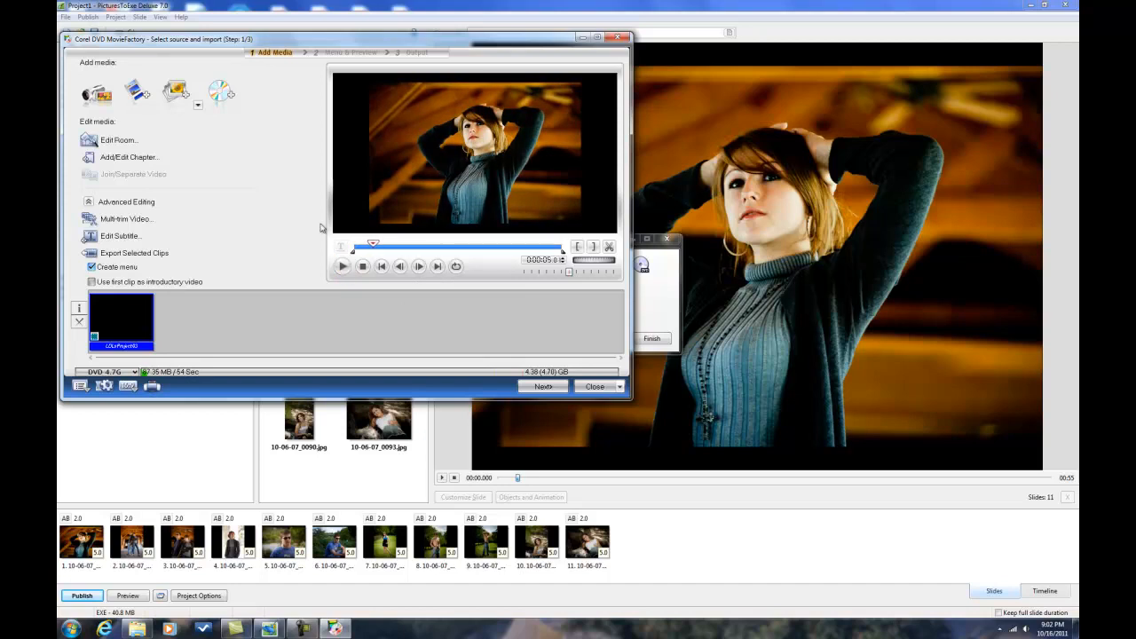
mouse_move(124, 220)
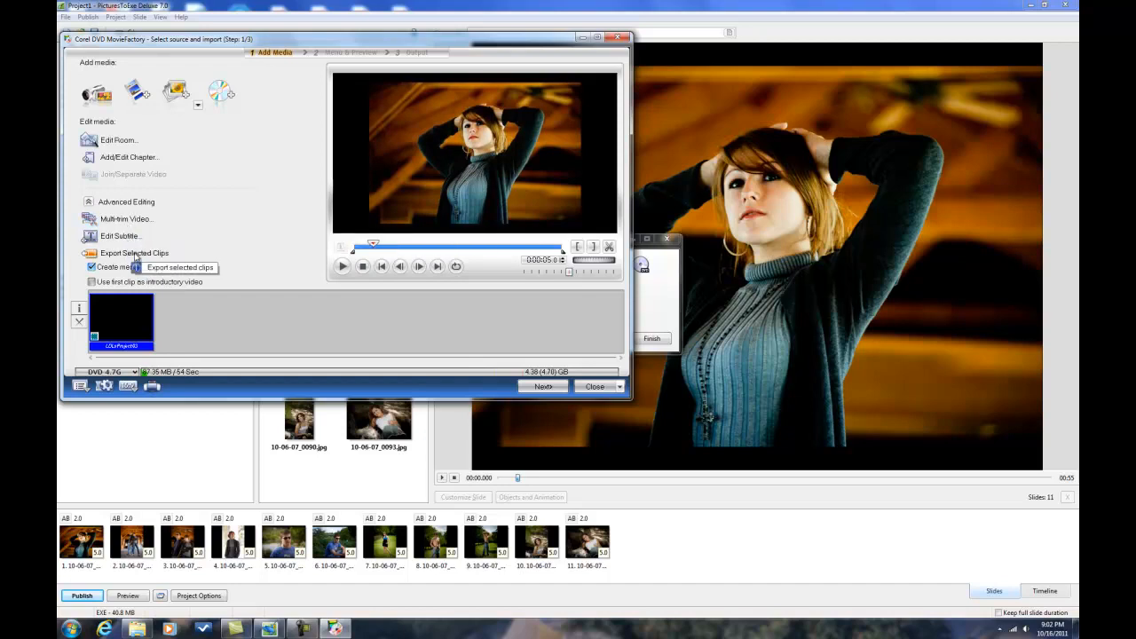
mouse_move(128, 156)
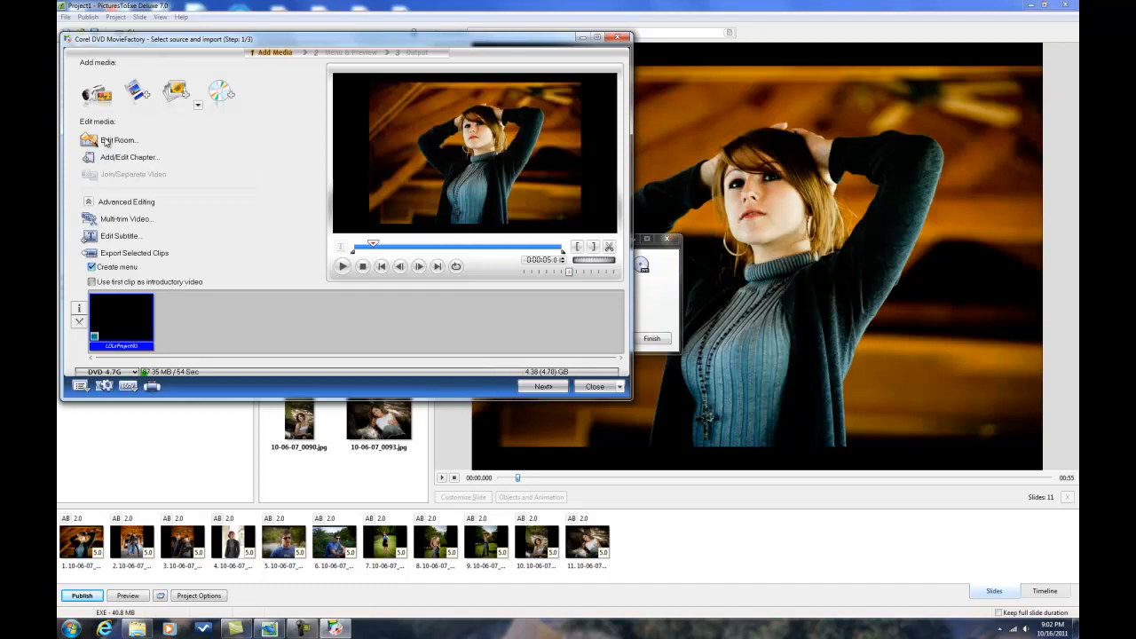
mouse_move(135, 252)
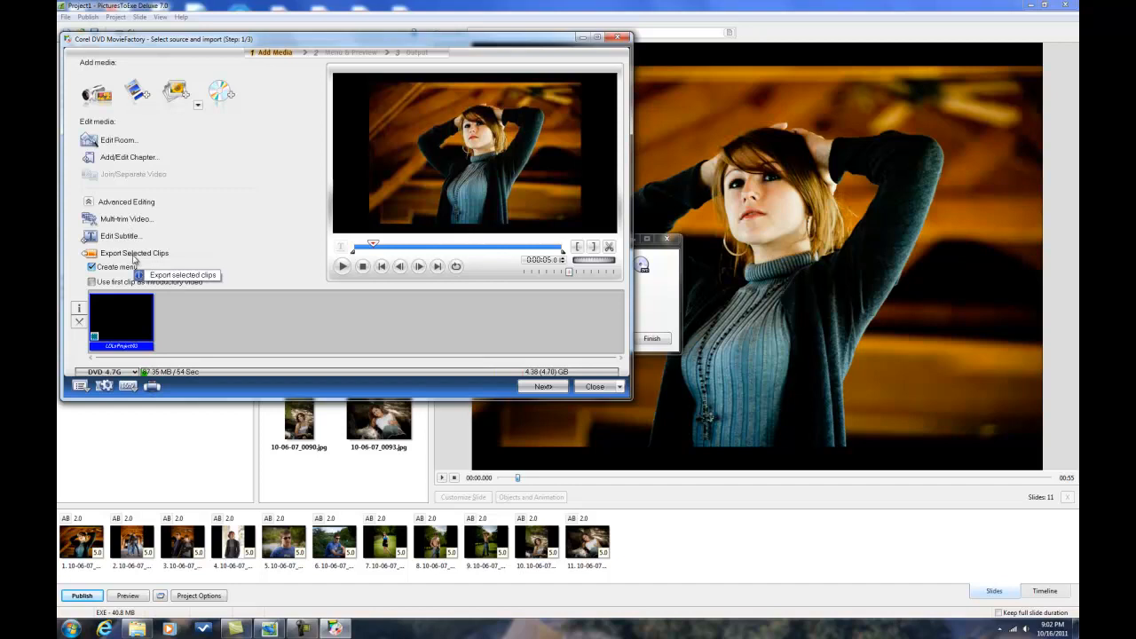
mouse_move(440, 334)
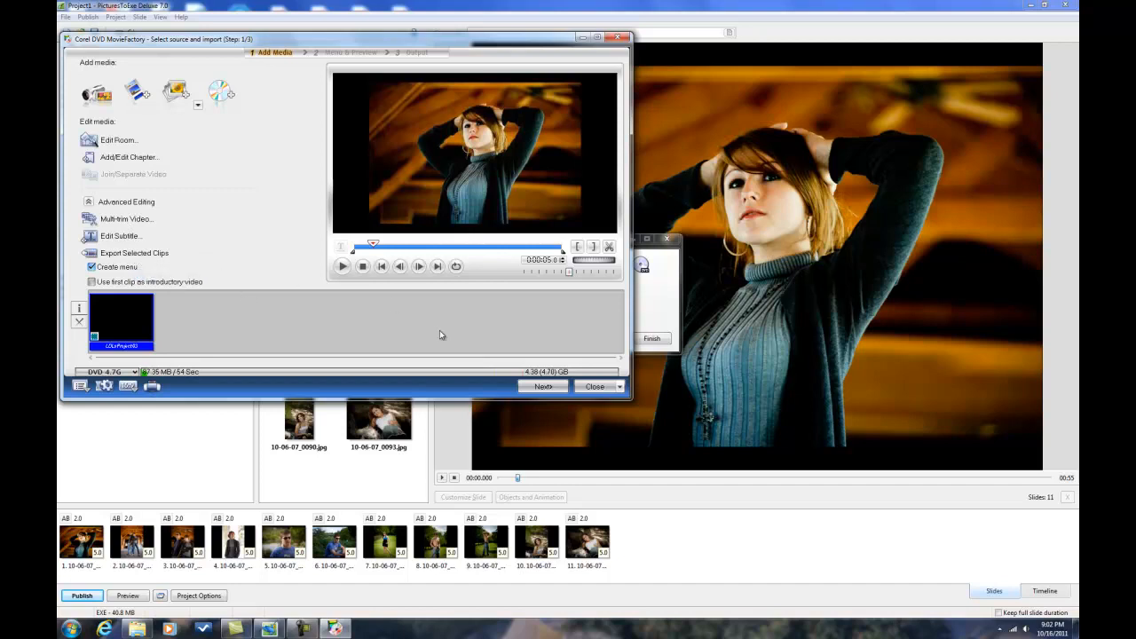
mouse_move(543, 387)
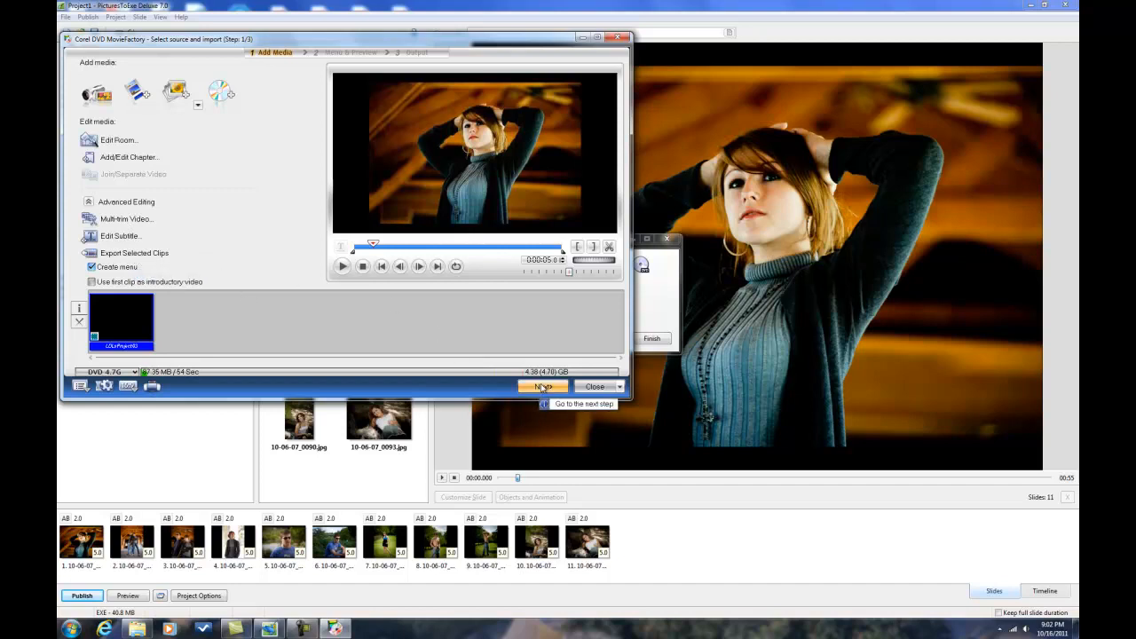
Step: Go to the menu design step and apply the dark blue menu template
left_click(539, 387)
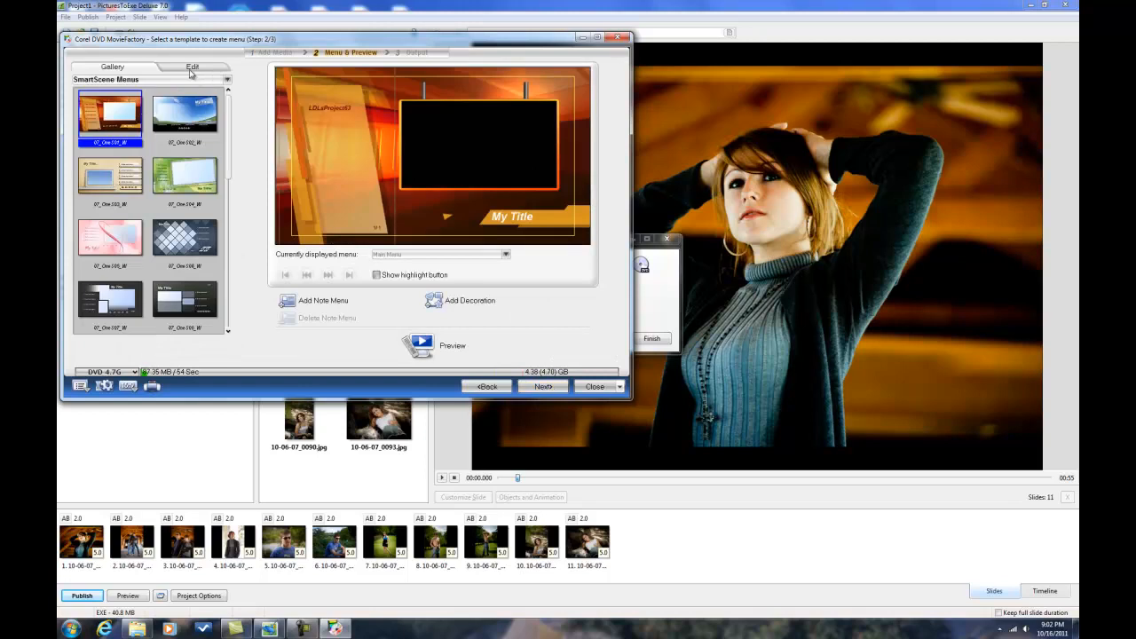
left_click(189, 67)
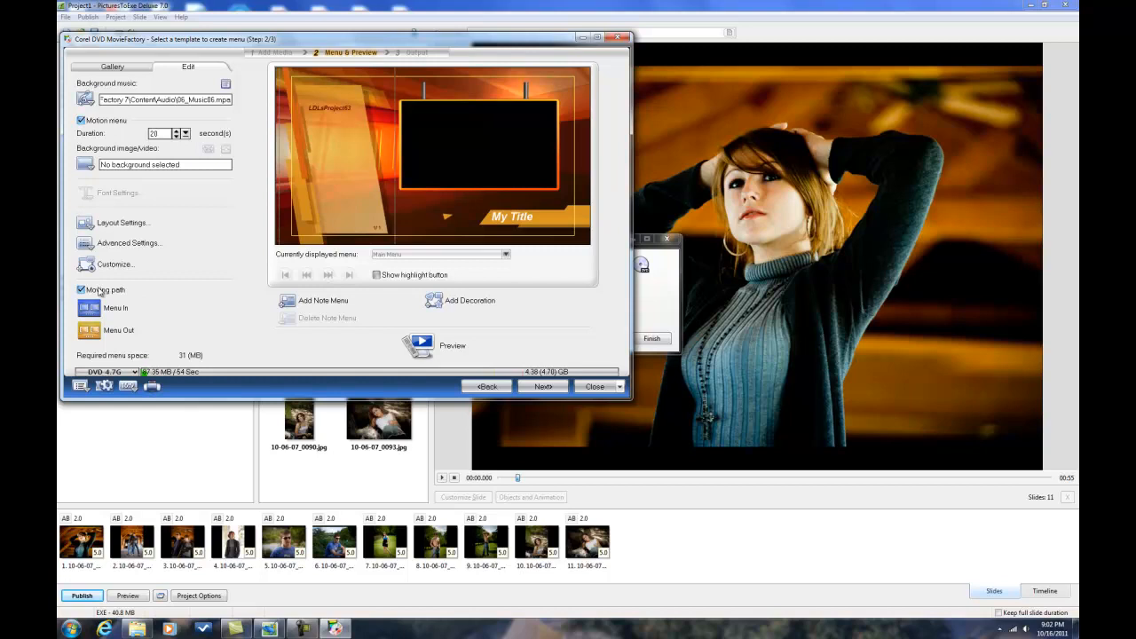
left_click(113, 67)
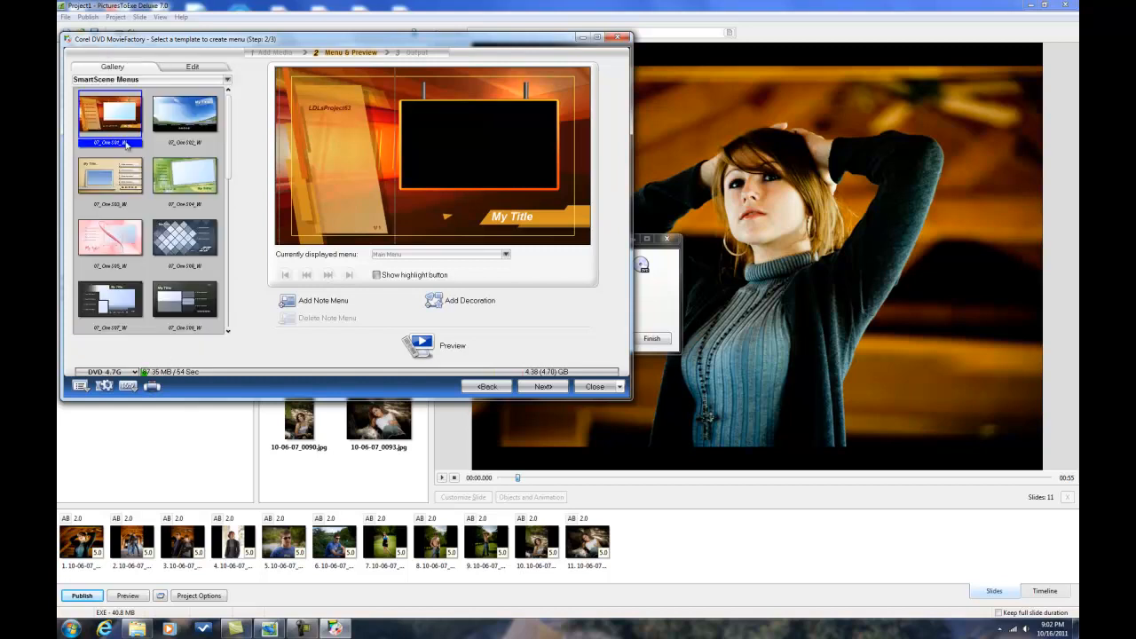
scroll("down", 3)
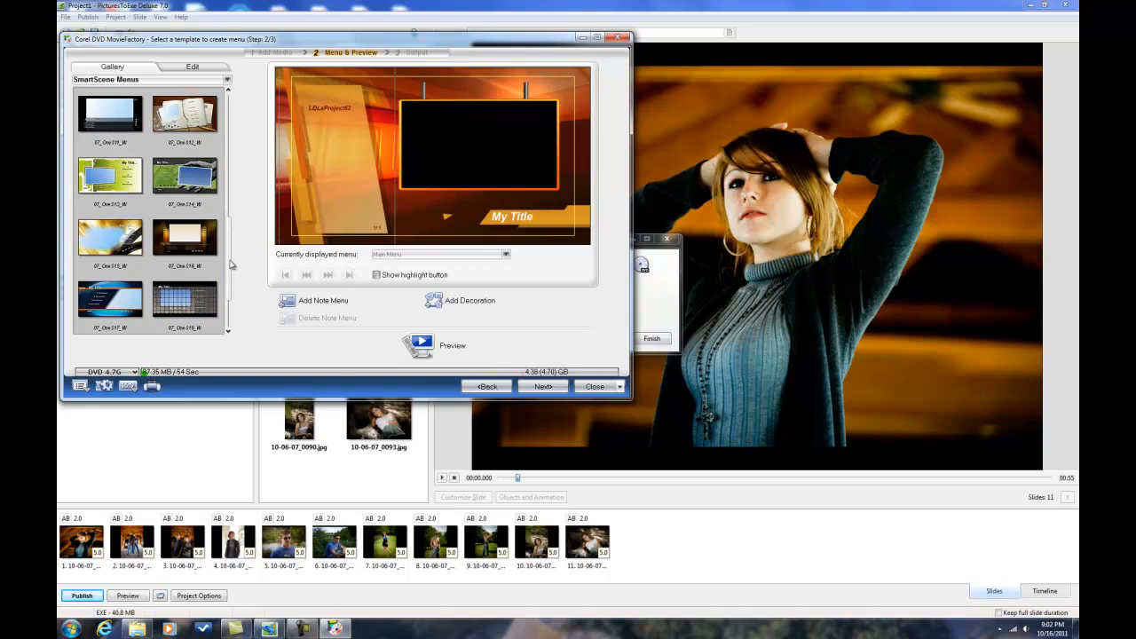
left_click(110, 301)
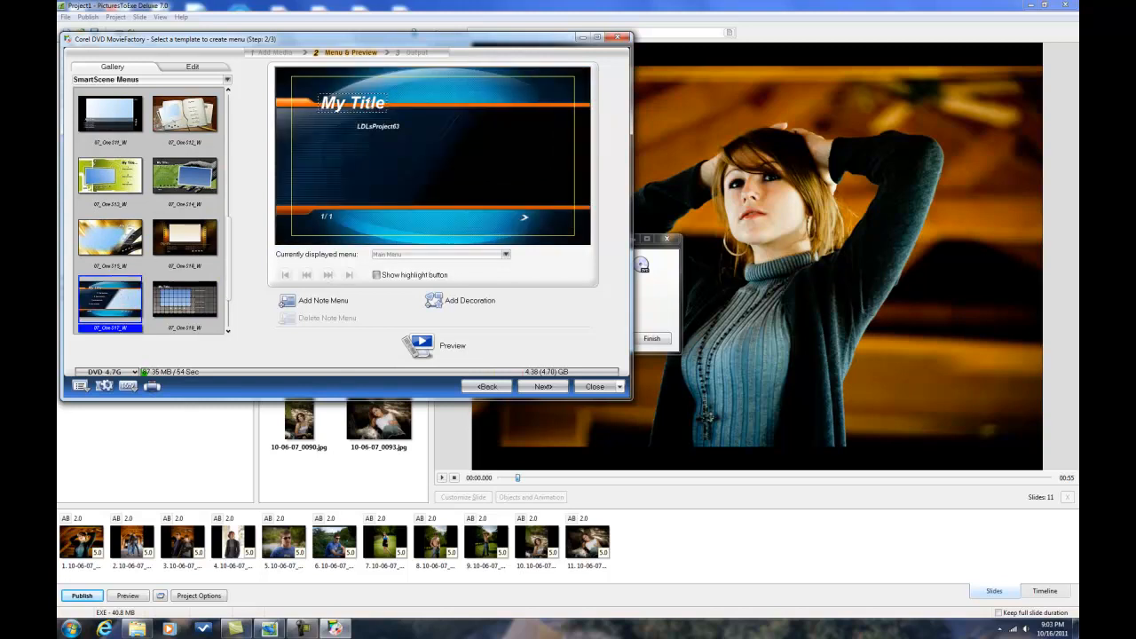
Step: Rename the menu heading from 'My Title' to 'My Show'
left_click(355, 103)
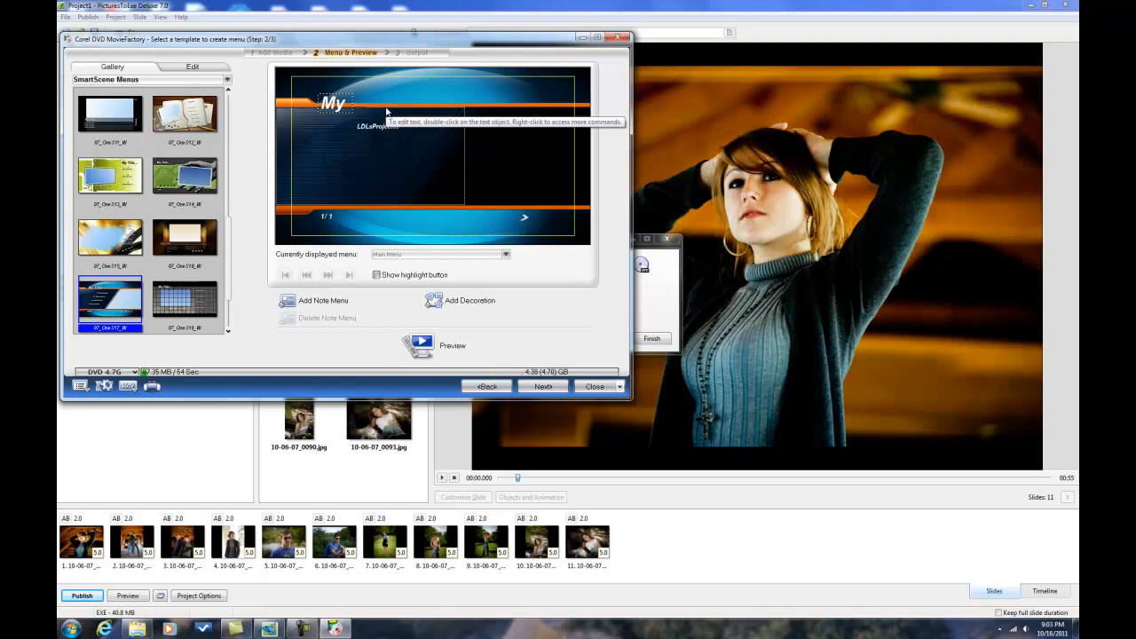
type("Show")
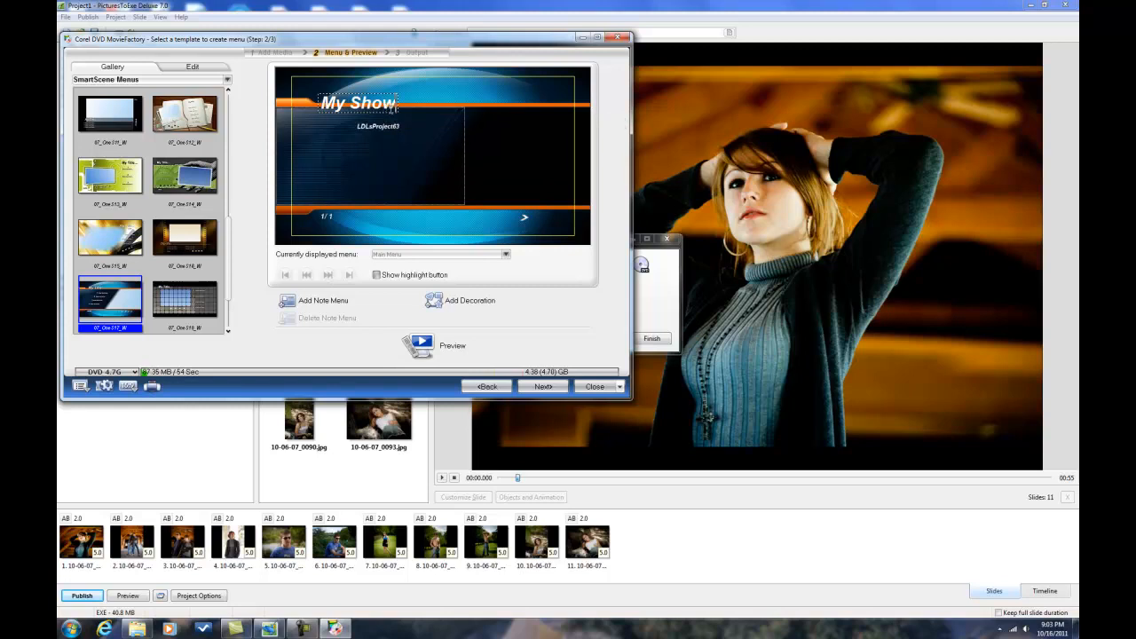
left_click(361, 103)
type("Slideshow")
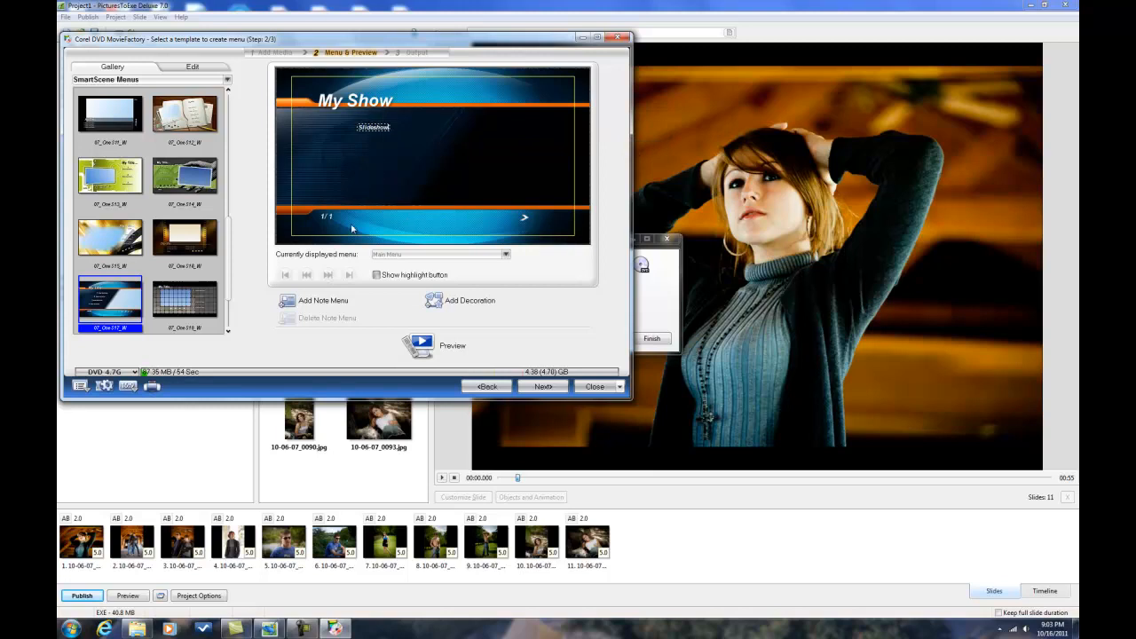
Step: Preview the disc: play the My Show menu and start the slideshow from its Slideshow button
left_click(422, 344)
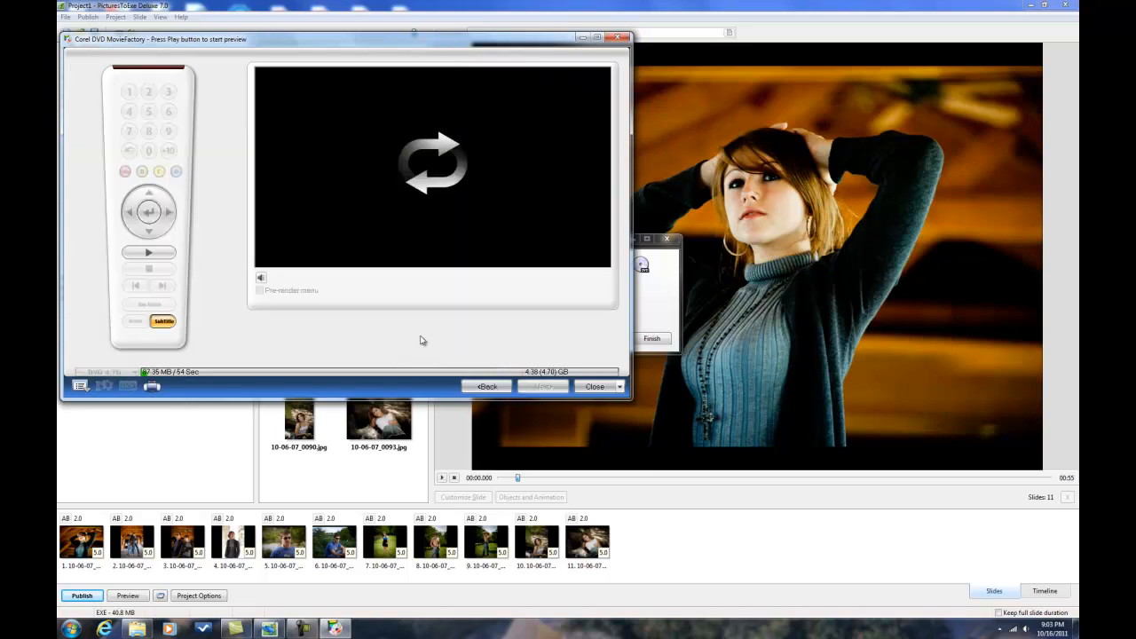
left_click(149, 212)
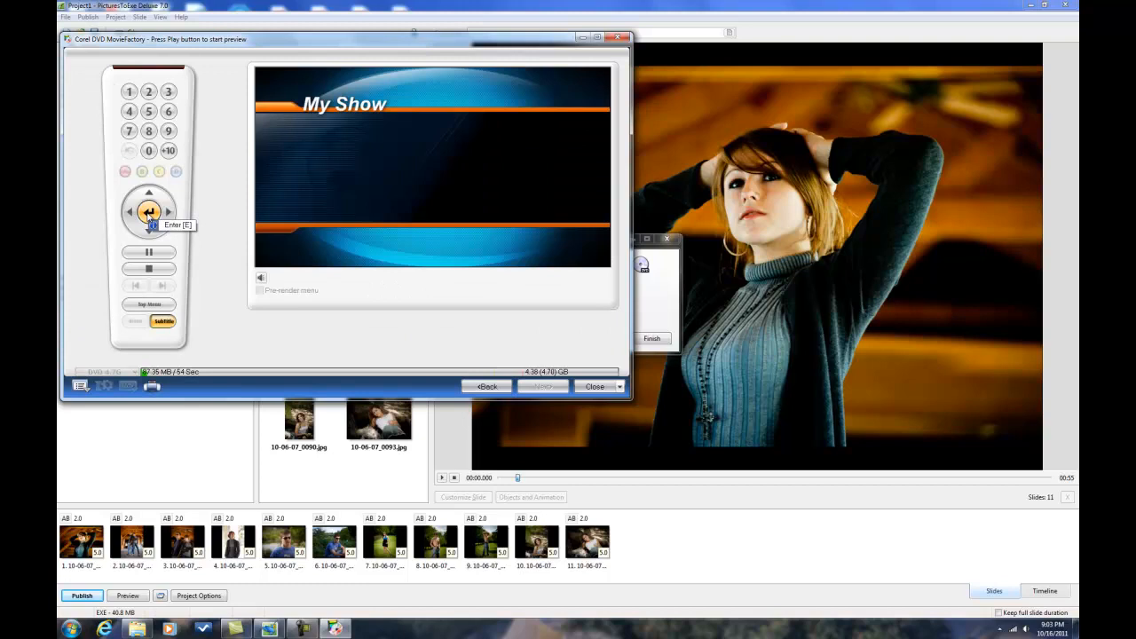
left_click(149, 211)
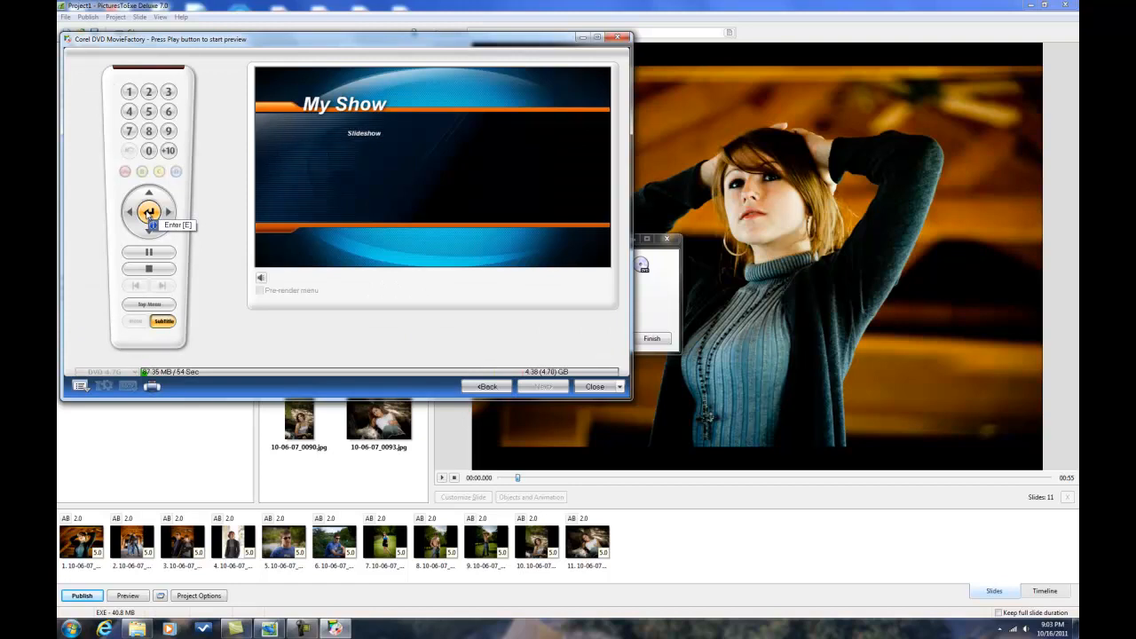
left_click(149, 211)
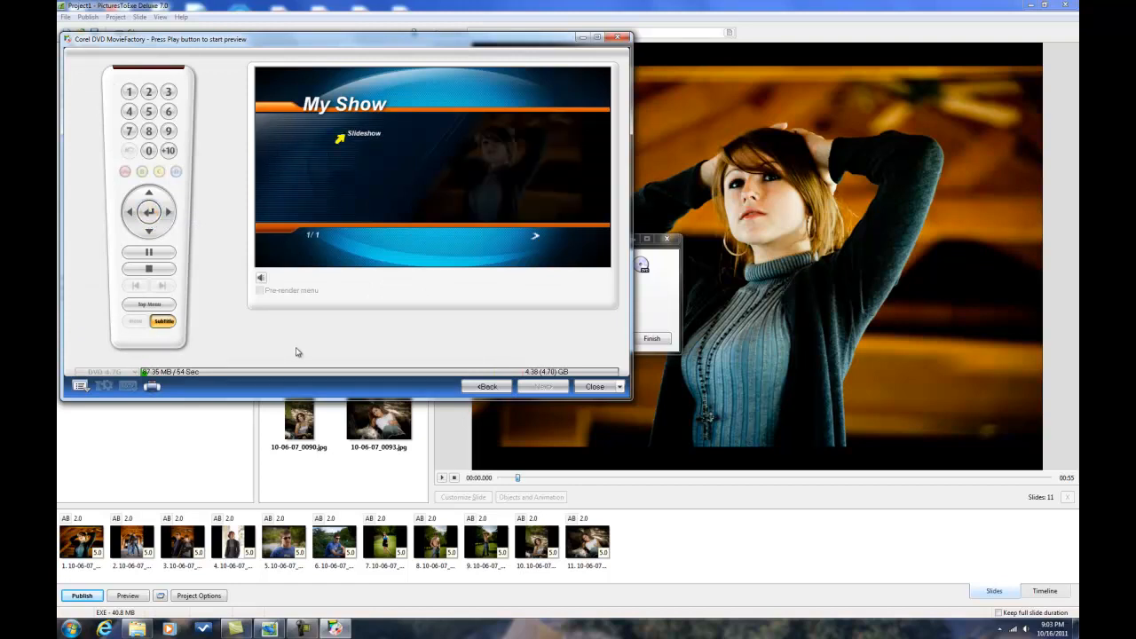
left_click(149, 211)
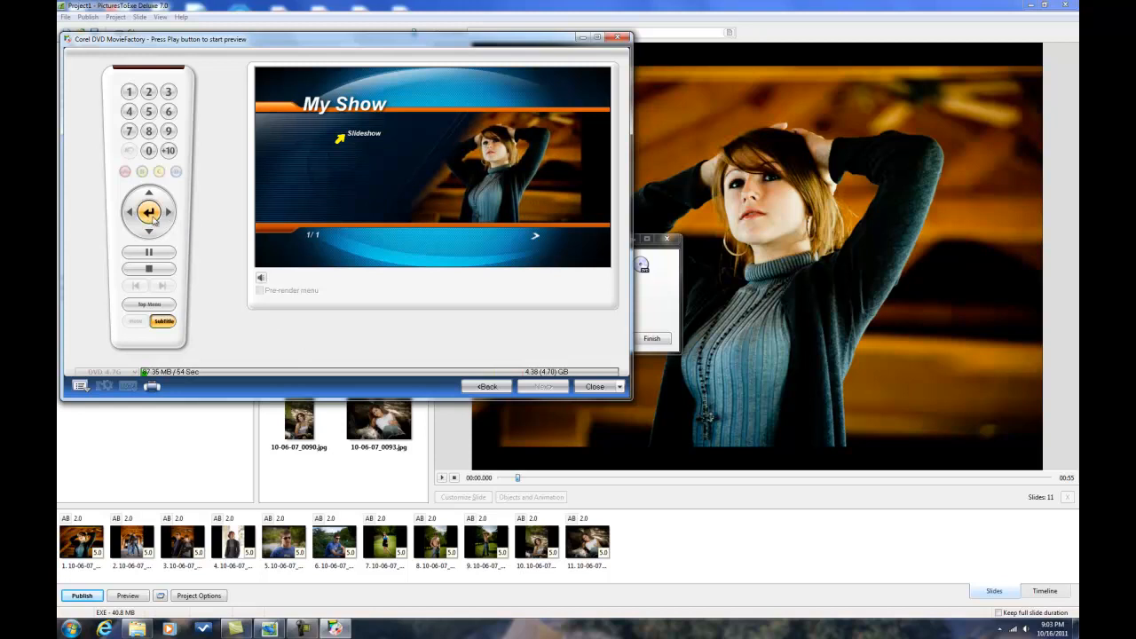
left_click(149, 212)
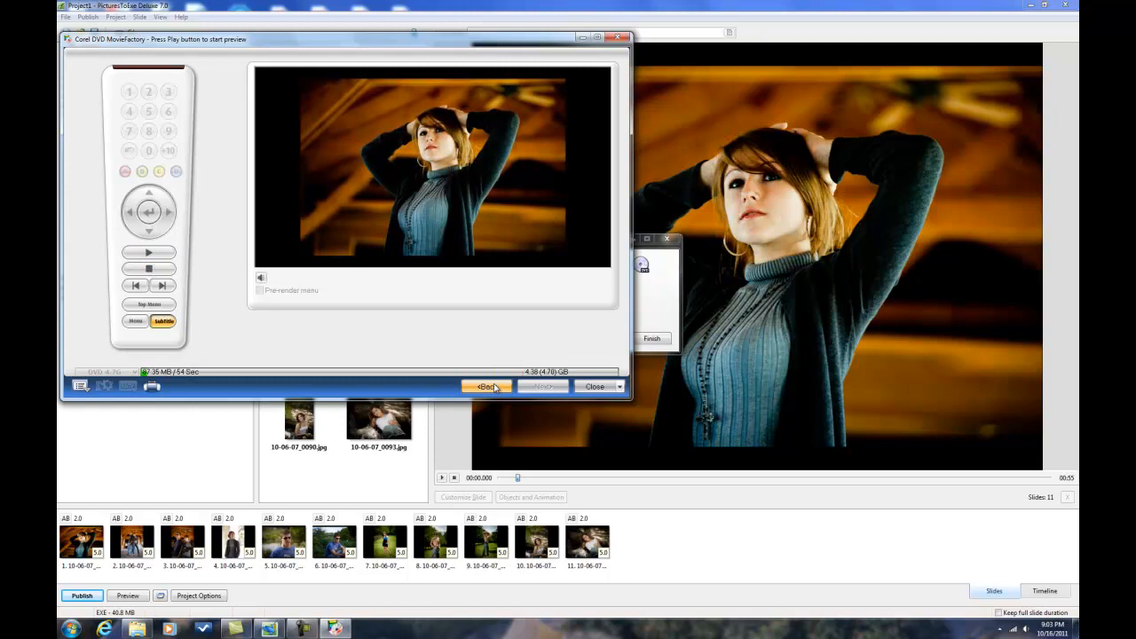
Step: Return from preview and continue through the remaining authoring steps to burn the disc
left_click(487, 387)
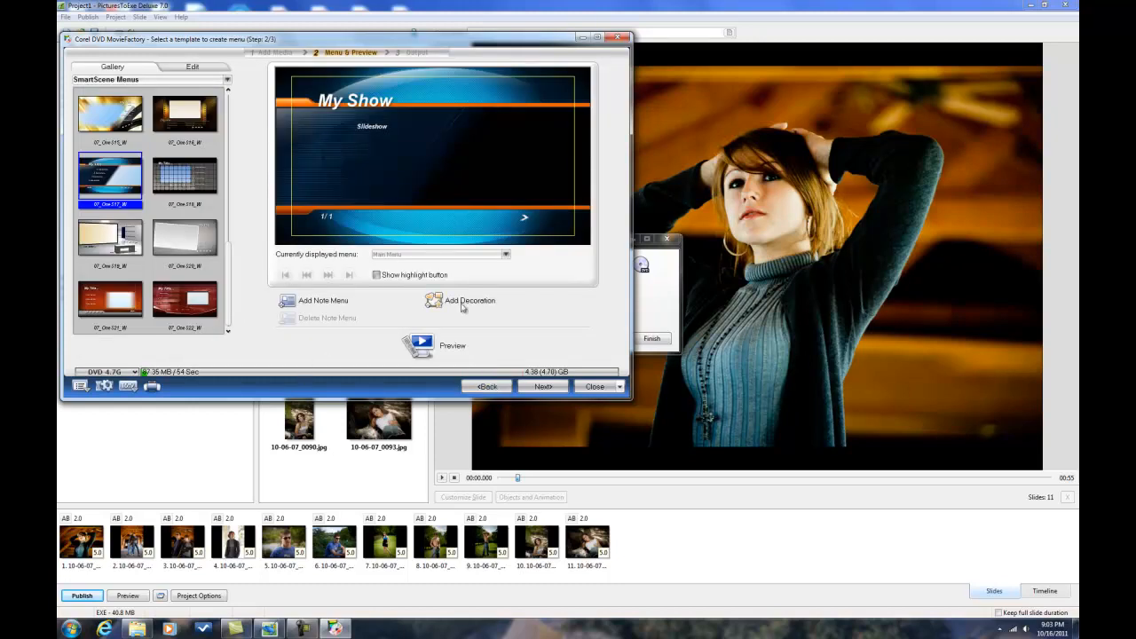
mouse_move(529, 373)
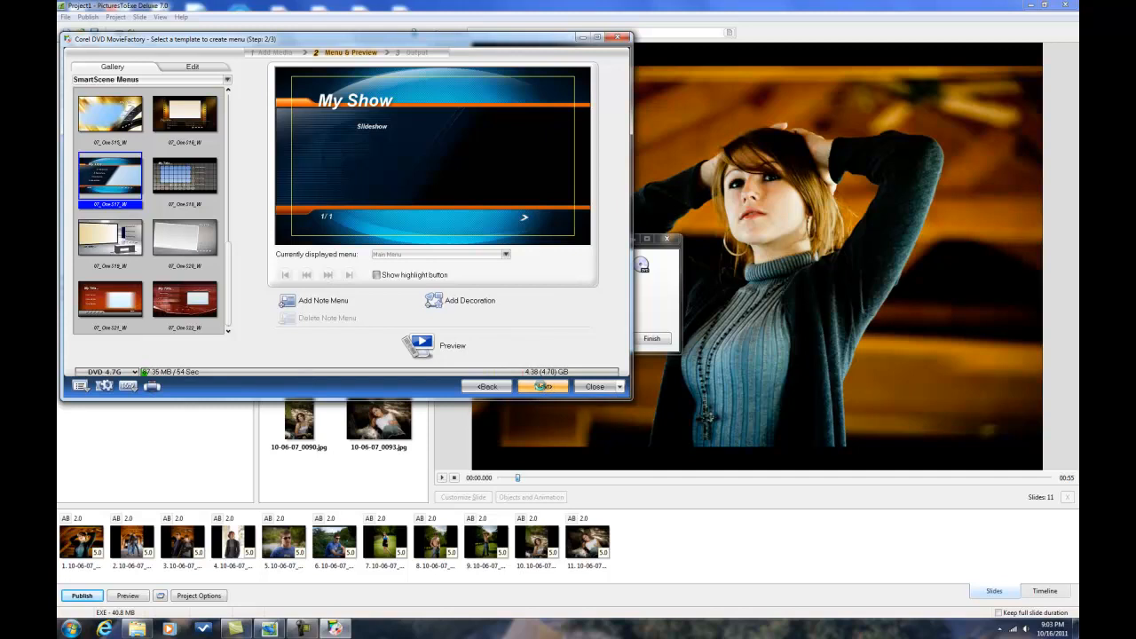
left_click(539, 385)
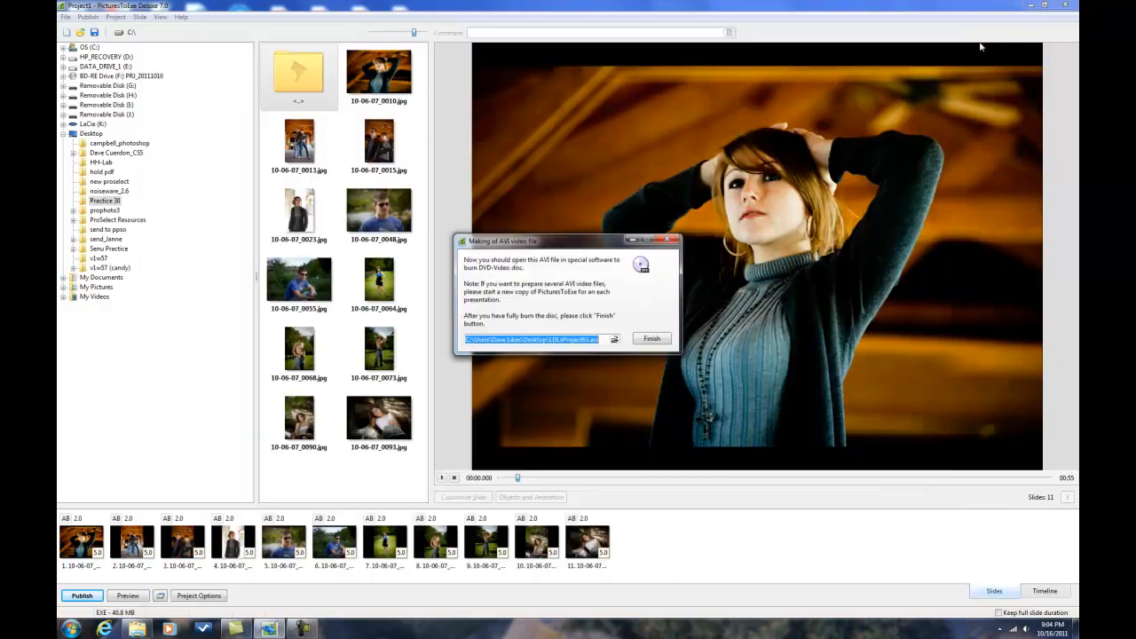
Step: Dismiss the AVI completion notice and open the Start menu's program list for HP MediaSmart DVD
left_click(652, 337)
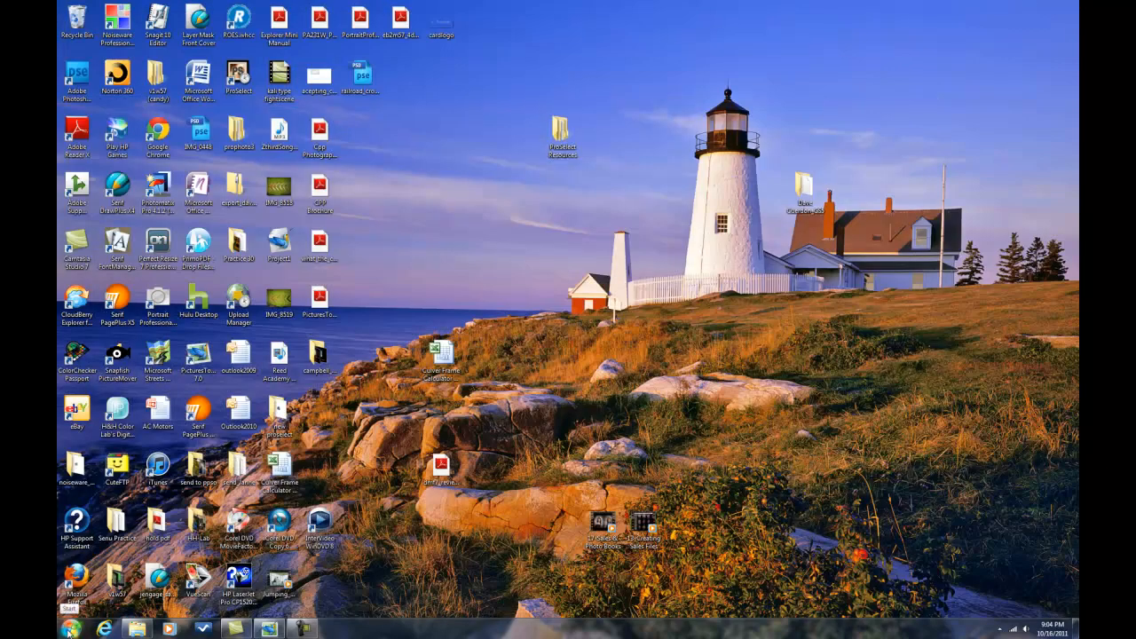
left_click(73, 625)
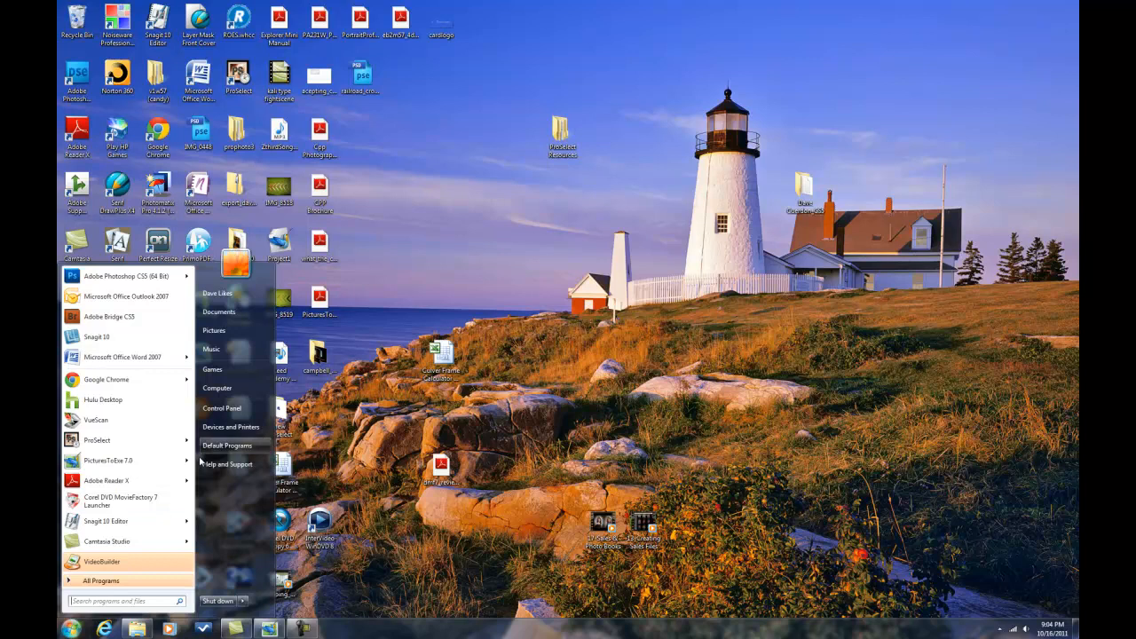
mouse_move(216, 387)
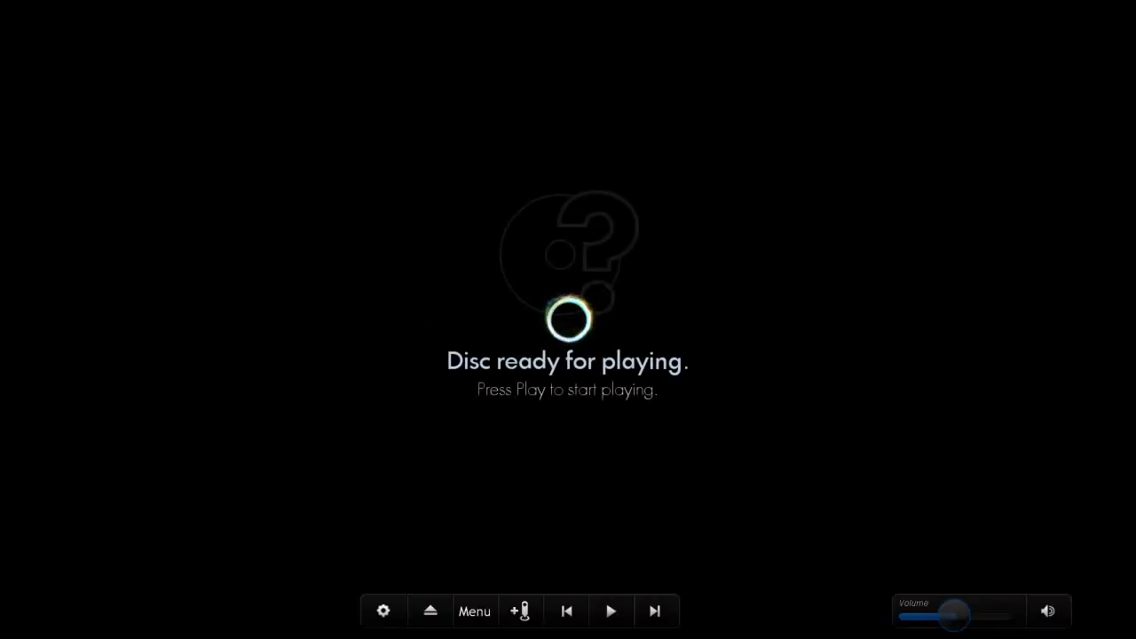
Step: Play the burned disc, watch the slideshow from its 'My Show' menu, then close HP MediaSmart DVD
left_click(611, 611)
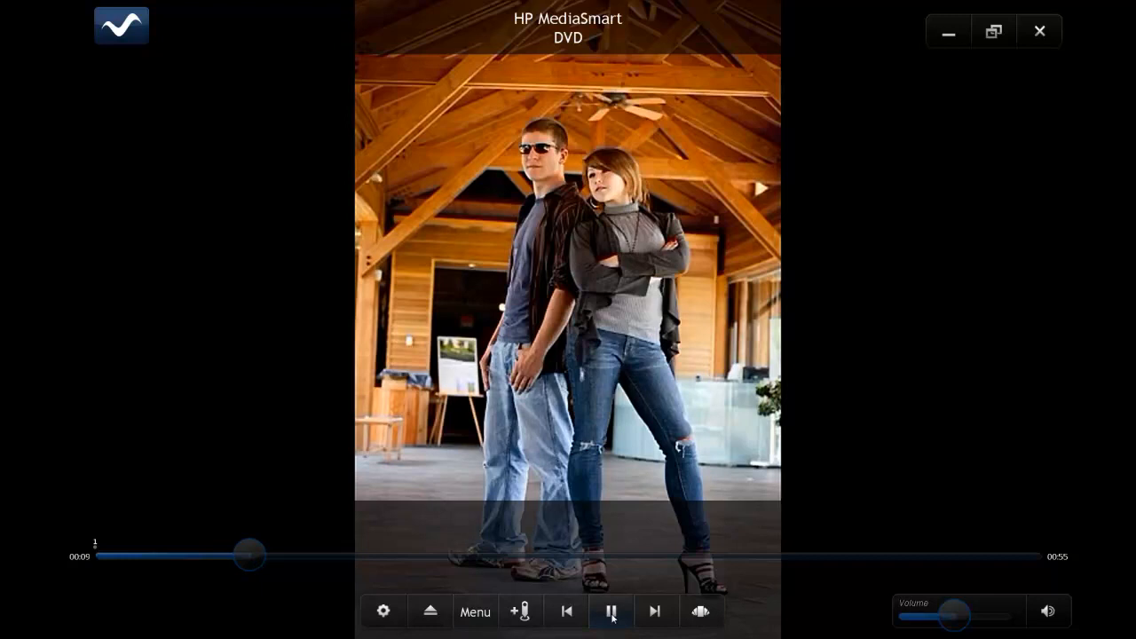
left_click(610, 611)
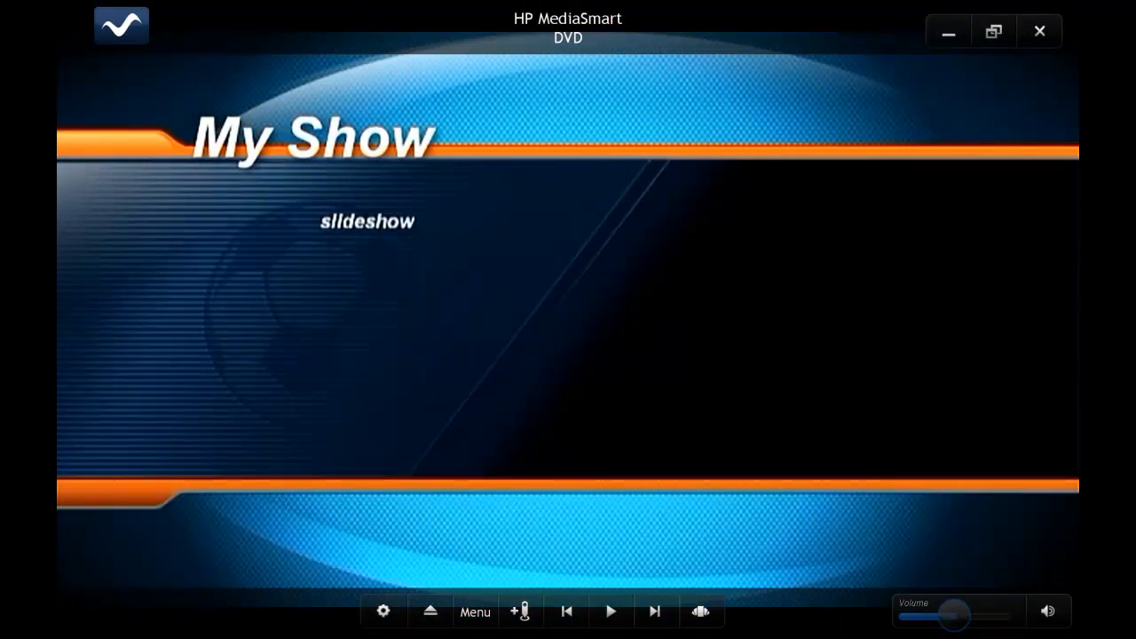
left_click(366, 220)
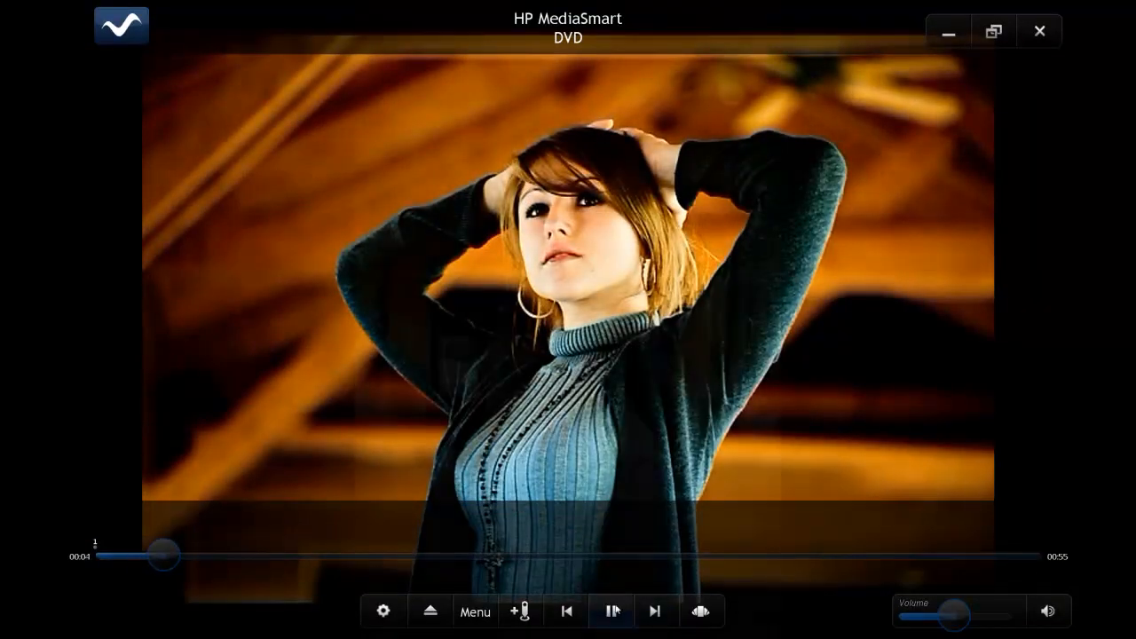
left_click(1041, 30)
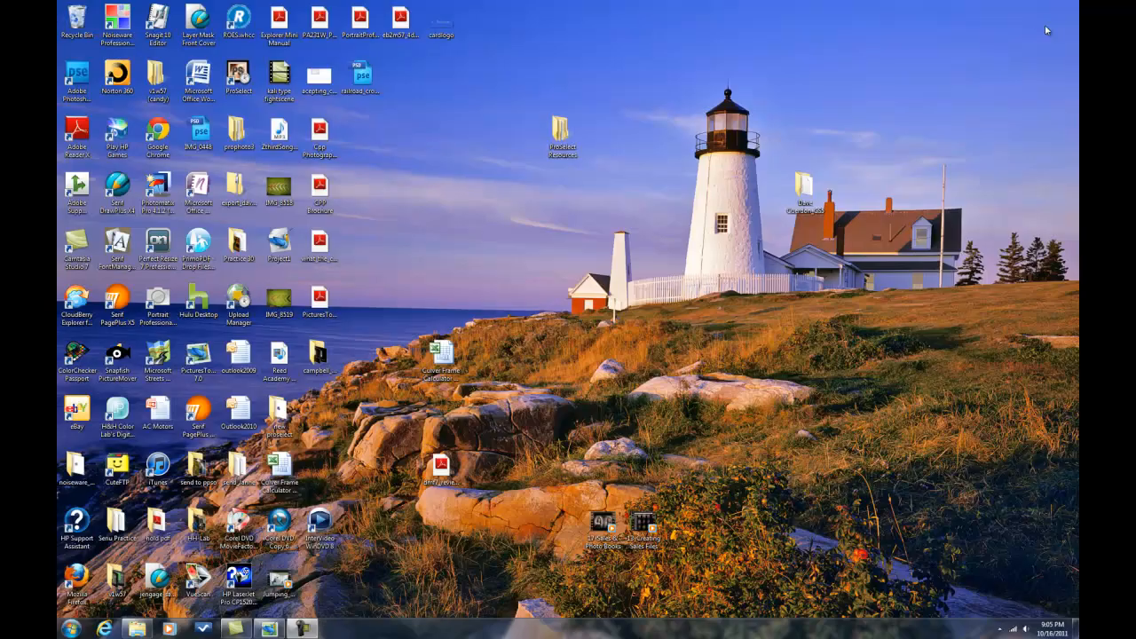